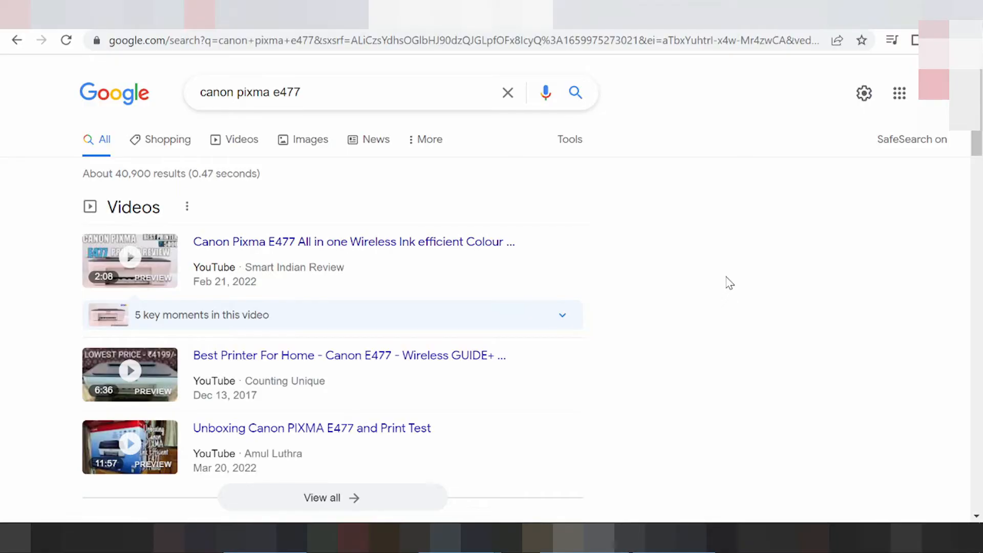
{"action": "mouse_move", "coordinate": [369, 174]}
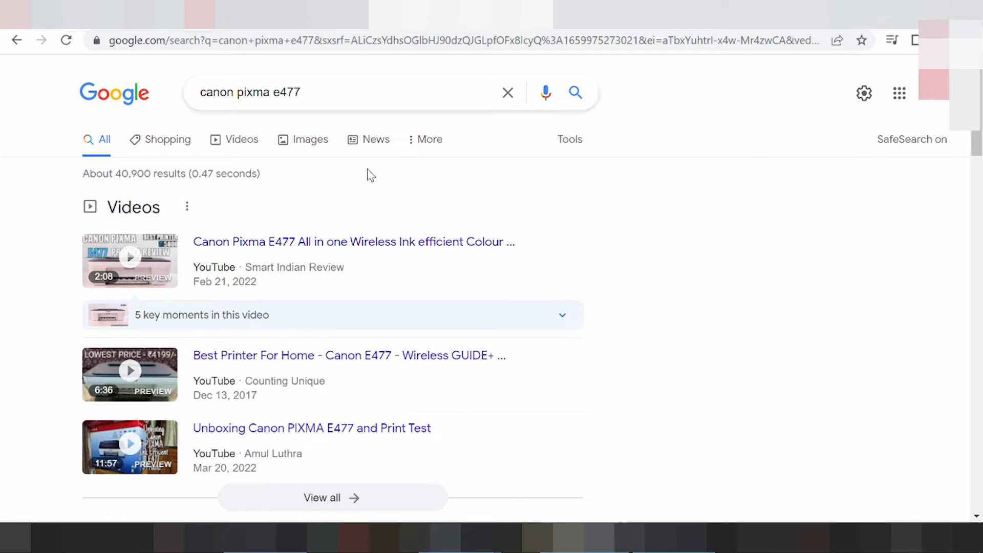
Step: Extend the Google query to 'canon pixma e477 drive' to get driver suggestions
{"action": "left_click", "coordinate": [344, 92]}
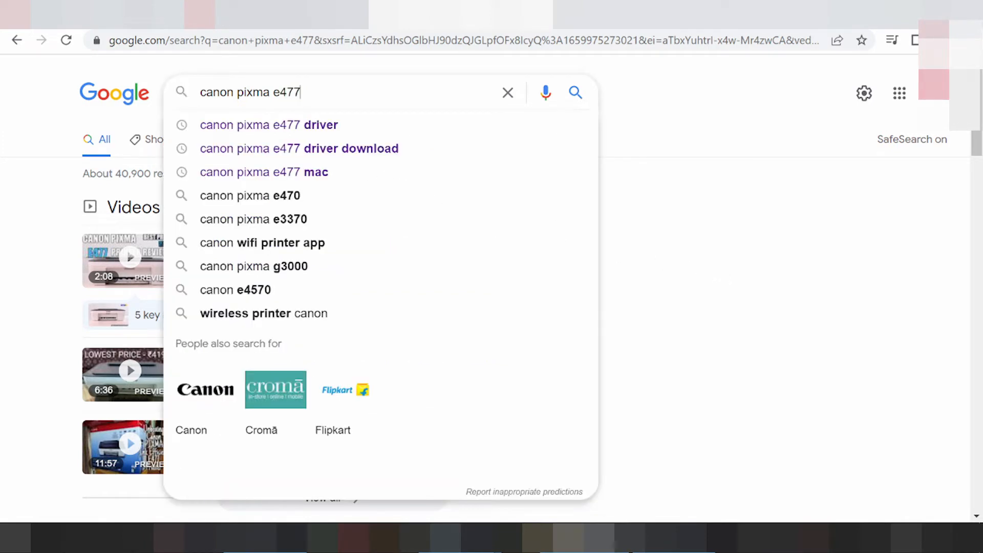
{"action": "type", "text": "d"}
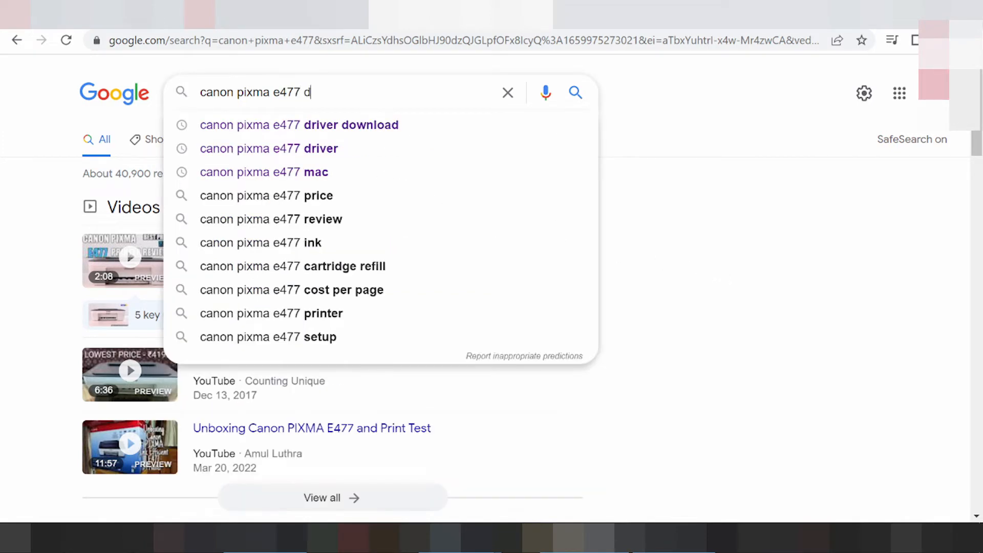
{"action": "type", "text": "rive"}
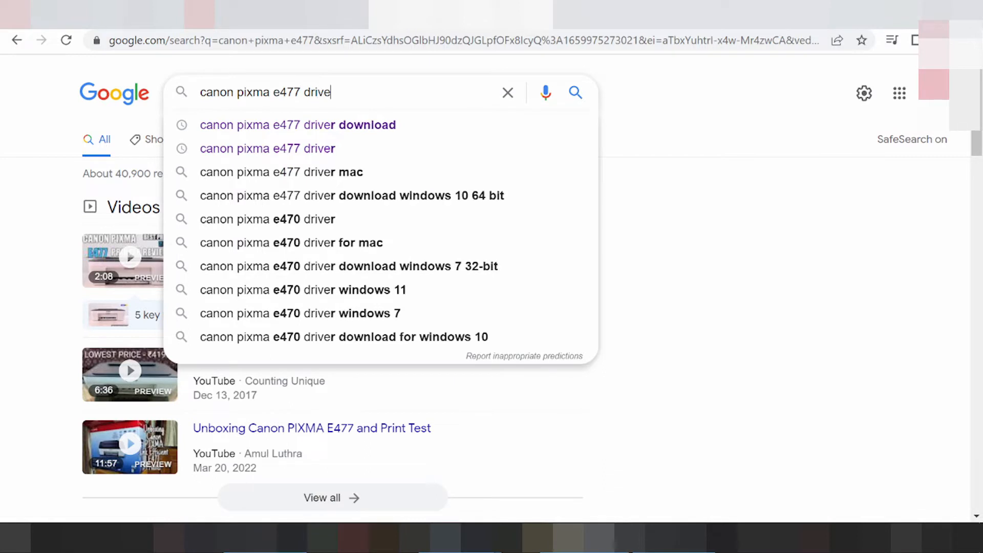
Step: Search 'canon pixma e477 driver download' and scroll through the results and back up
{"action": "left_click", "coordinate": [297, 125]}
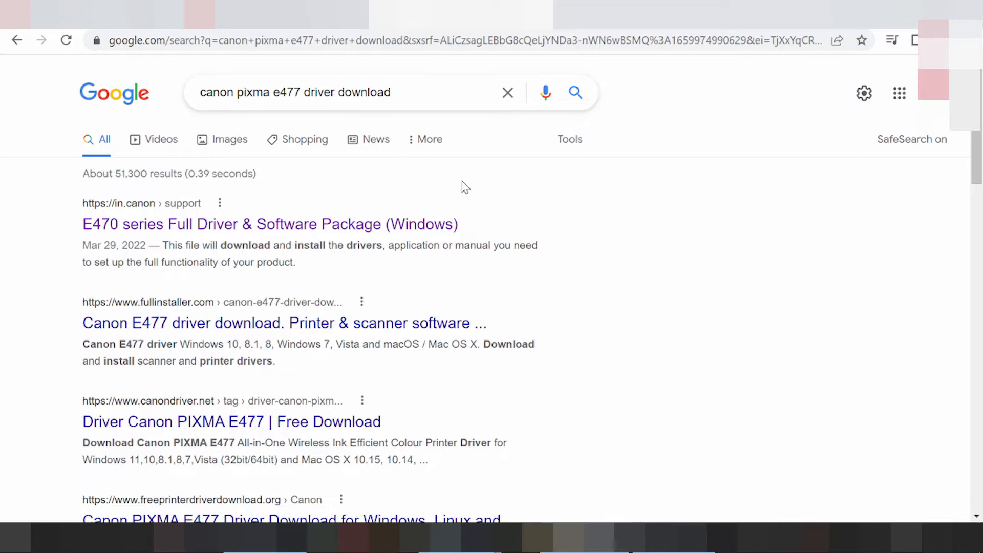
{"action": "scroll", "scroll_direction": "down", "scroll_amount": 3}
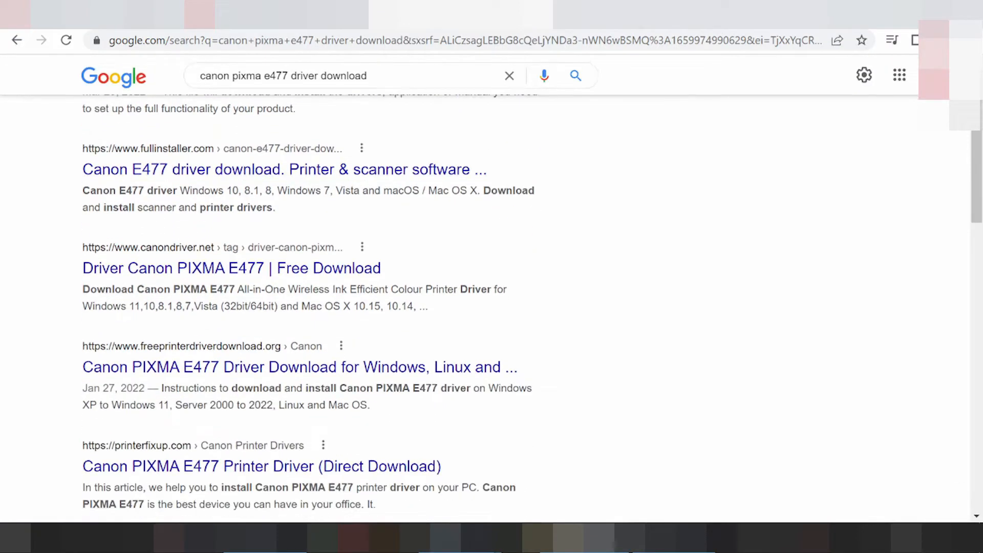
{"action": "scroll", "scroll_direction": "down", "scroll_amount": 3}
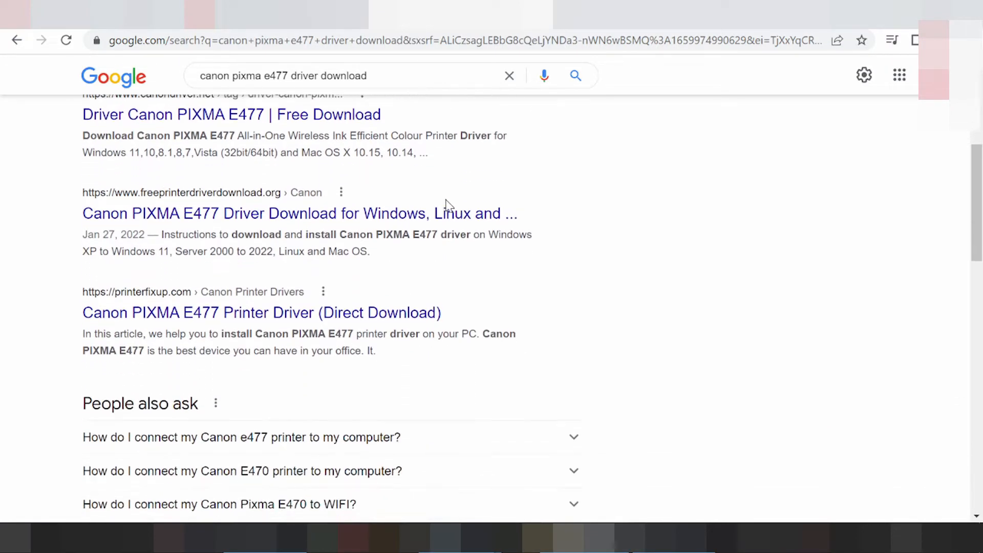
{"action": "scroll", "scroll_direction": "down", "scroll_amount": 3}
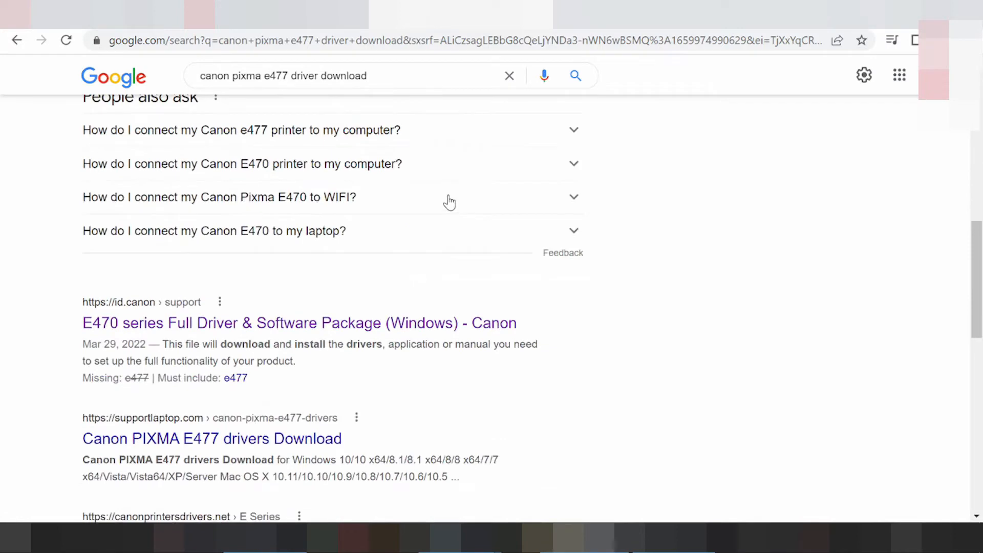
{"action": "scroll", "scroll_direction": "down", "scroll_amount": 3}
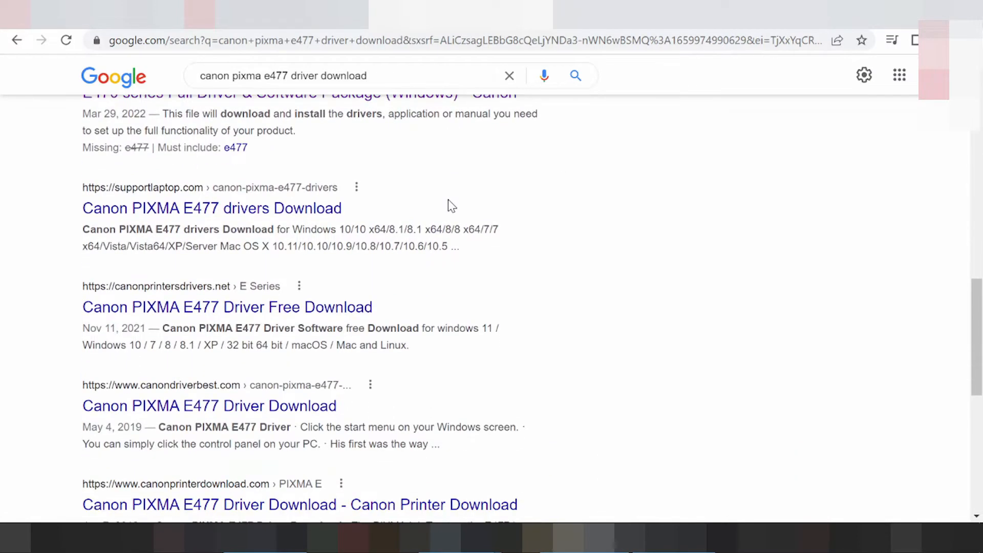
{"action": "scroll", "scroll_direction": "down", "scroll_amount": 3}
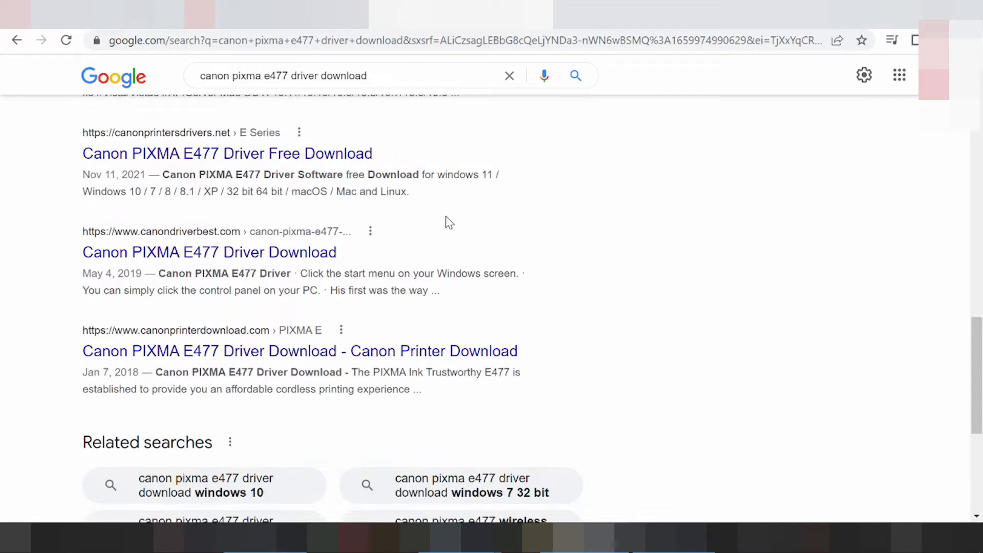
{"action": "scroll", "scroll_direction": "down", "scroll_amount": 3}
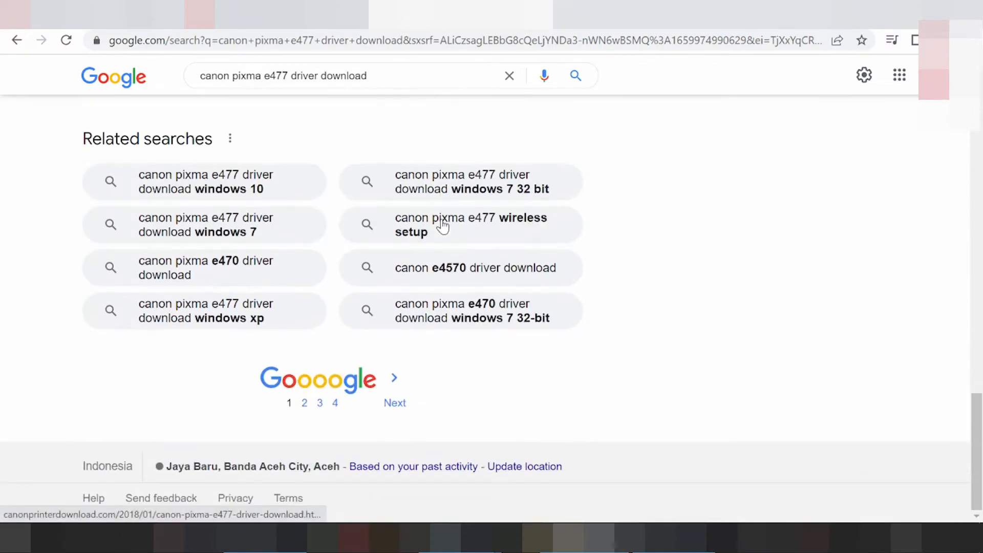
{"action": "scroll", "scroll_direction": "up", "scroll_amount": 3}
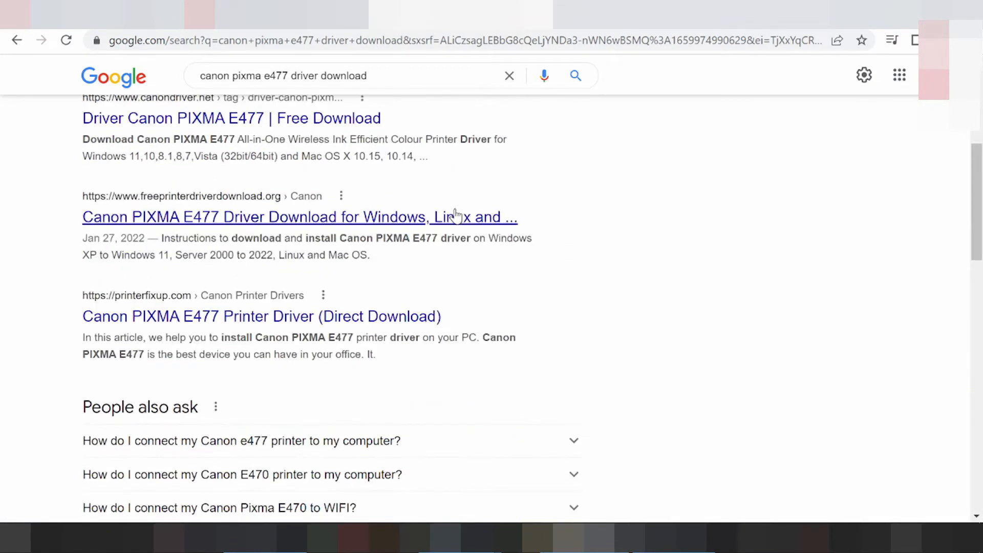
{"action": "scroll", "scroll_direction": "up", "scroll_amount": 3}
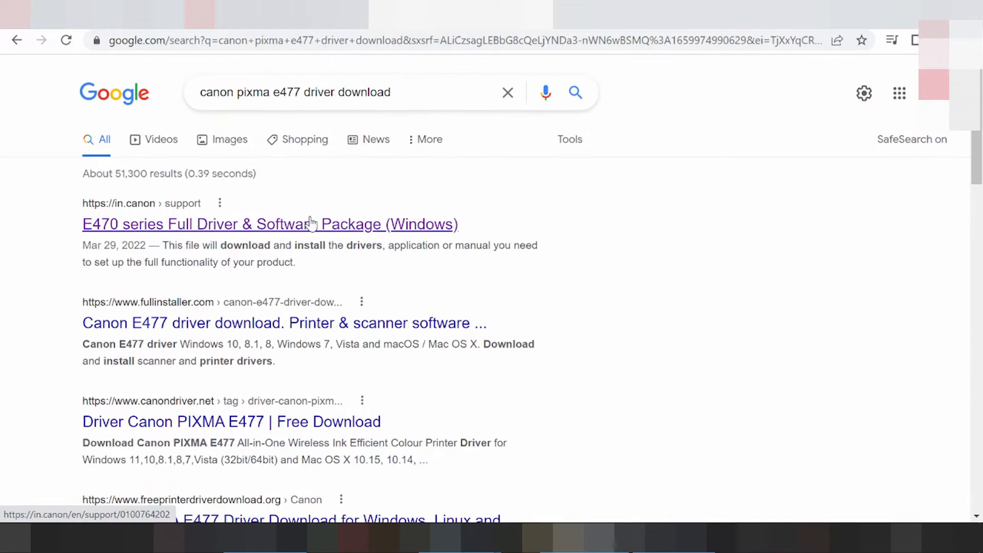
Step: Open Canon India's E470 series Full Driver & Software Package (Windows) page
{"action": "left_click", "coordinate": [269, 224]}
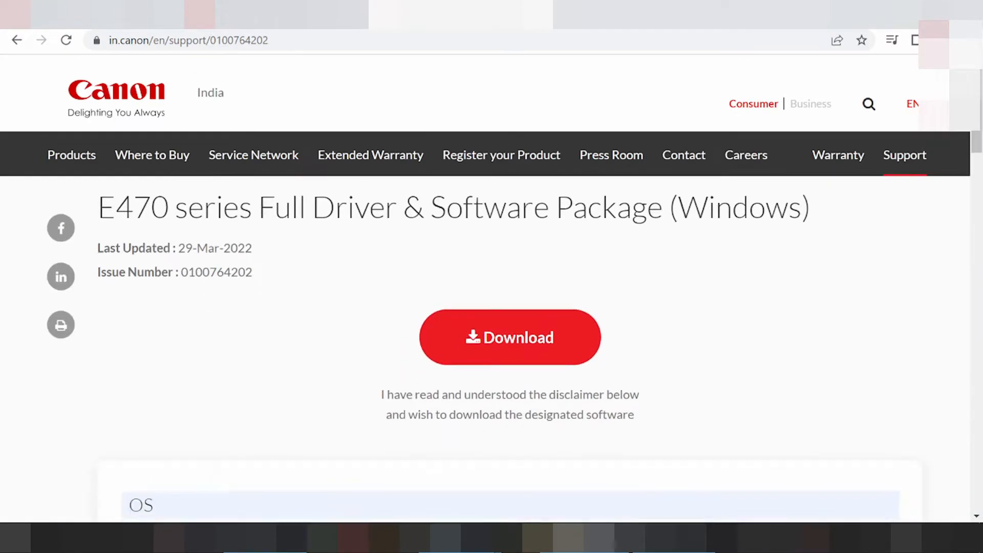
{"action": "scroll", "scroll_direction": "up", "scroll_amount": 3}
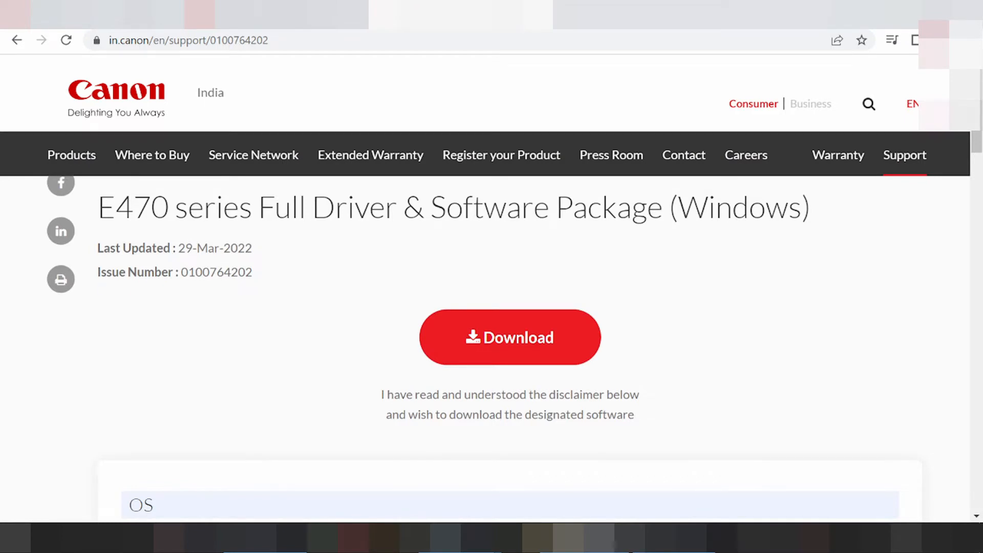
{"action": "double_click", "coordinate": [727, 207]}
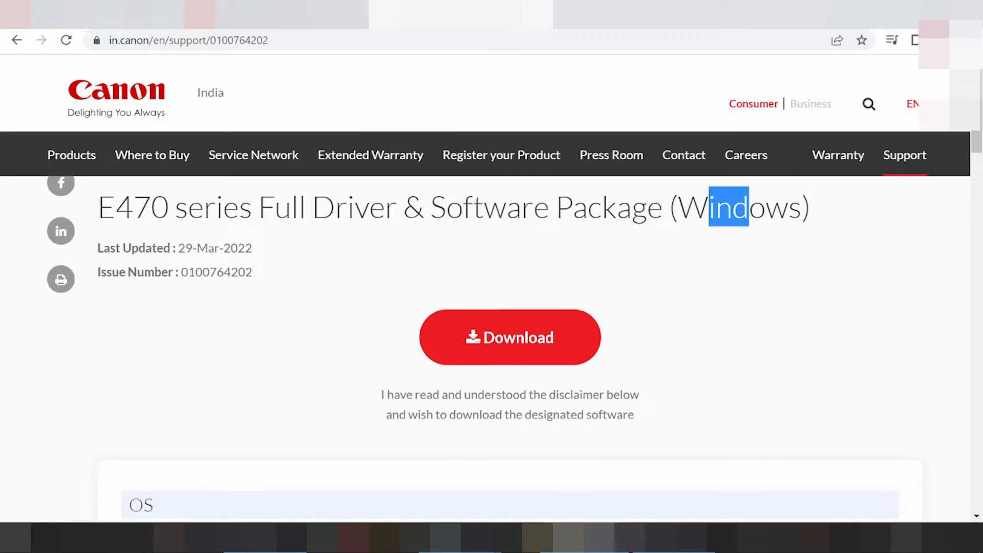
Step: Scroll through the package's OS, requirements, setup, file information and disclaimer sections
{"action": "scroll", "scroll_direction": "down", "scroll_amount": 3}
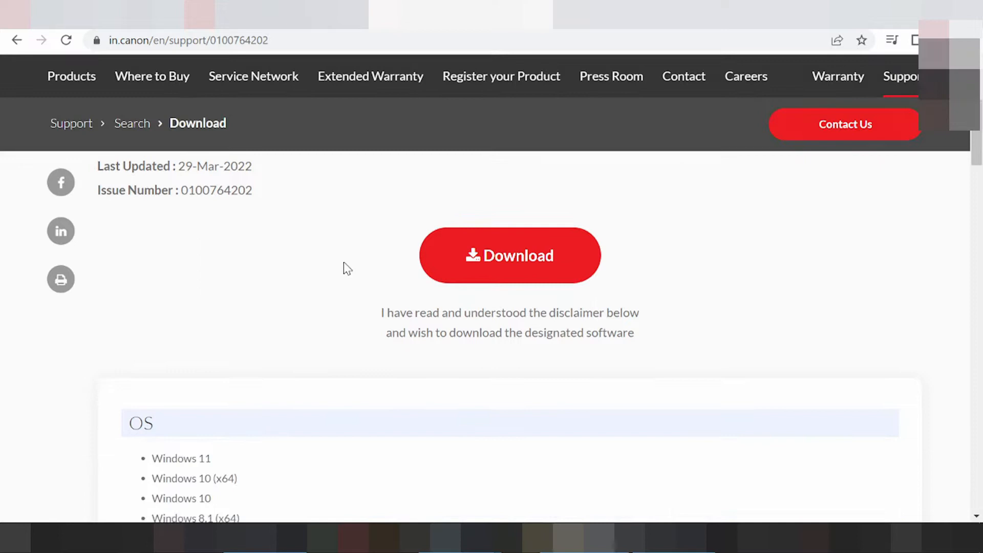
{"action": "scroll", "scroll_direction": "down", "scroll_amount": 3}
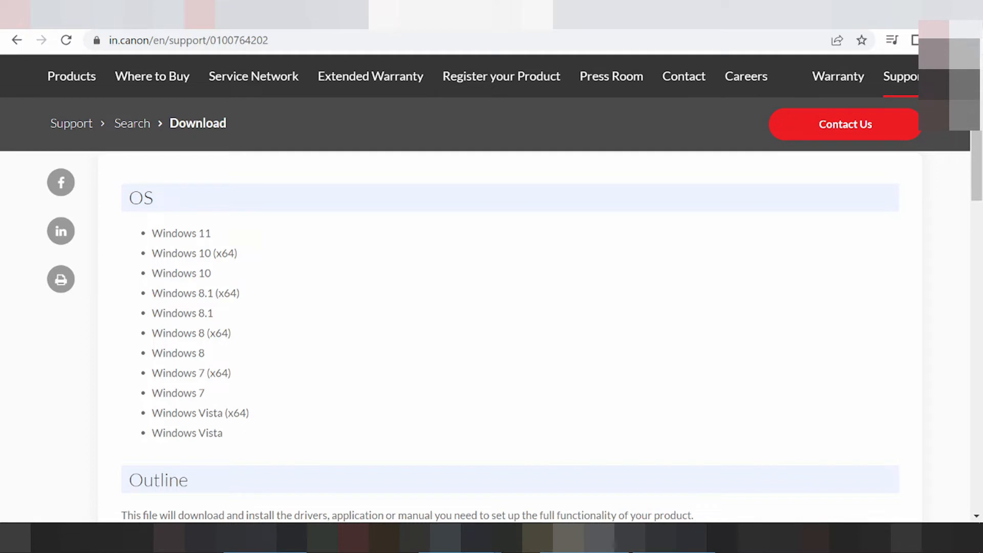
{"action": "scroll", "scroll_direction": "down", "scroll_amount": 3}
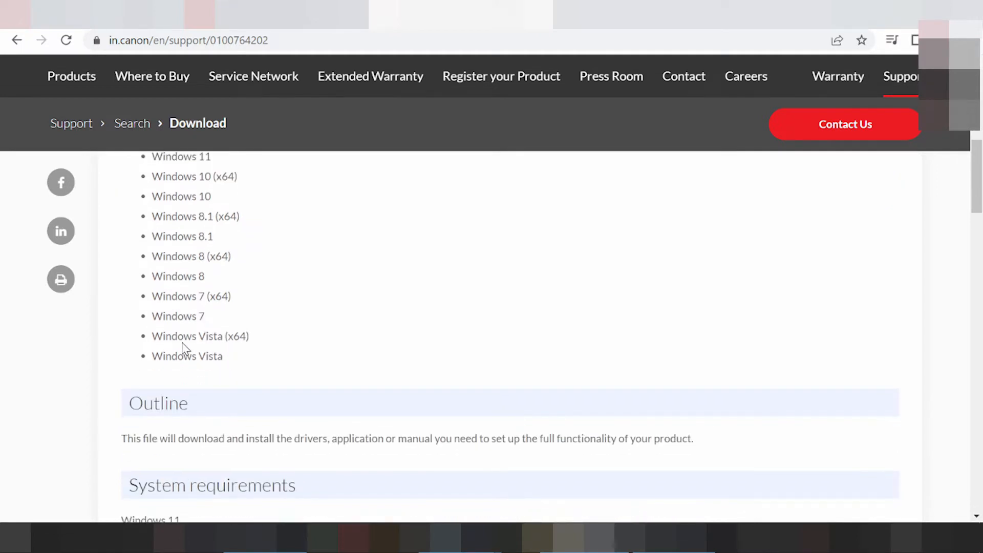
{"action": "scroll", "scroll_direction": "down", "scroll_amount": 3}
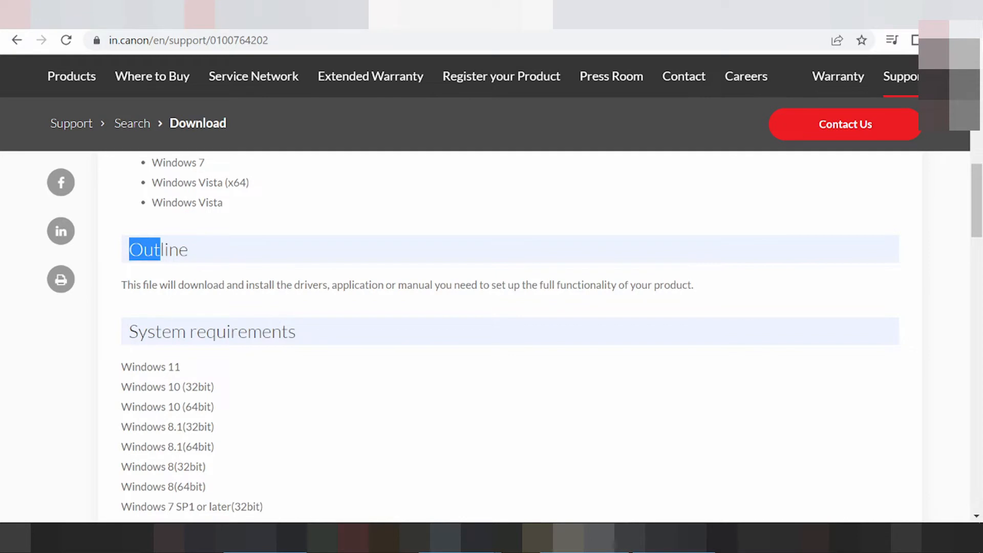
{"action": "scroll", "scroll_direction": "down", "scroll_amount": 3}
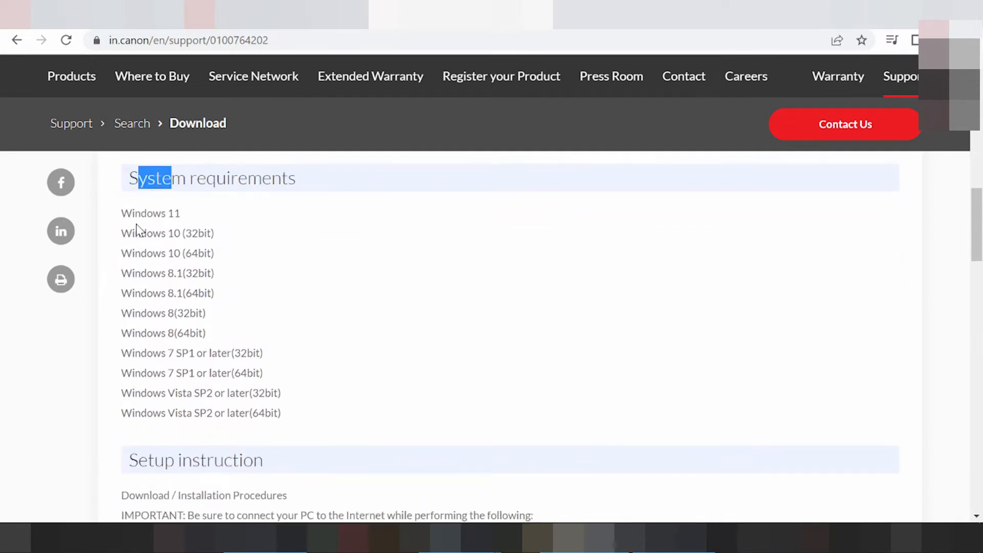
{"action": "scroll", "scroll_direction": "down", "scroll_amount": 3}
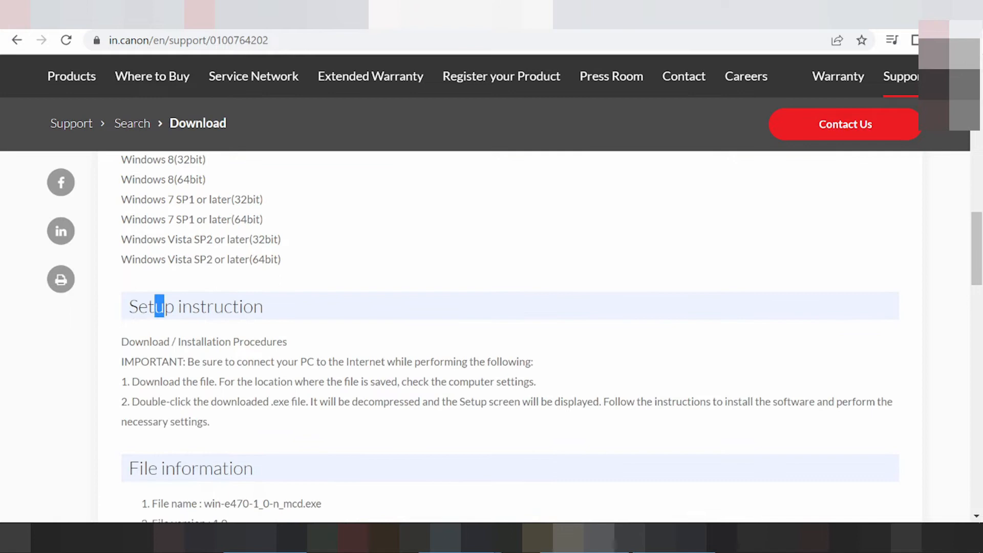
{"action": "scroll", "scroll_direction": "down", "scroll_amount": 3}
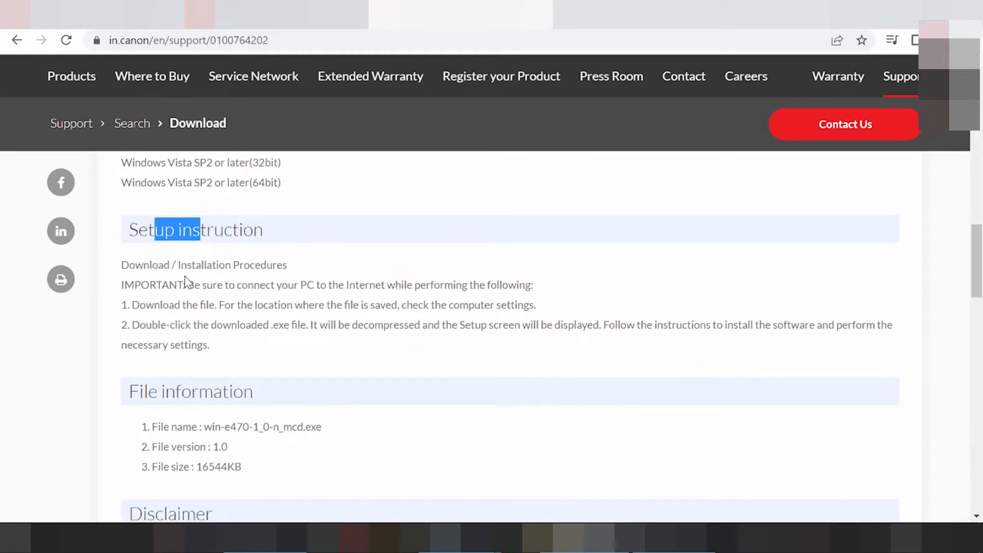
{"action": "scroll", "scroll_direction": "down", "scroll_amount": 3}
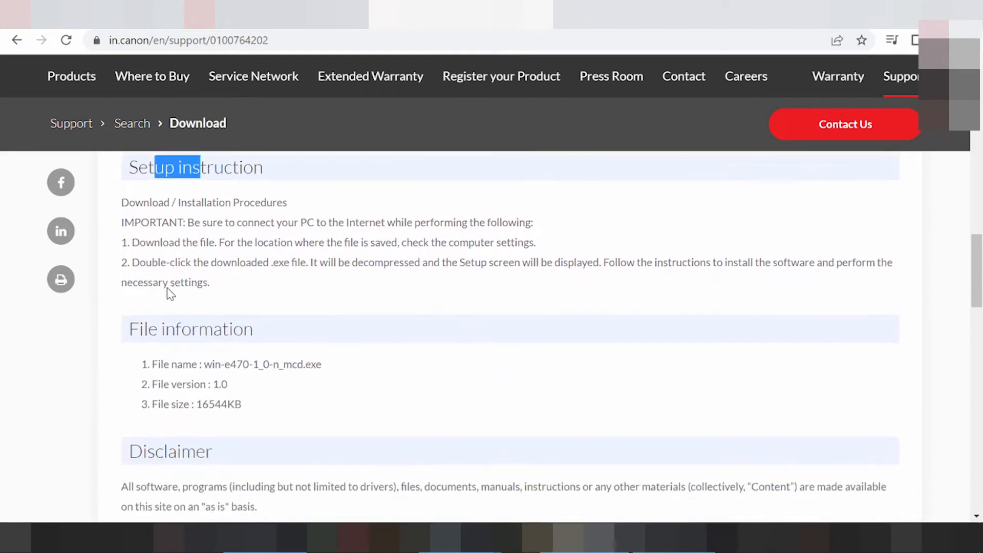
{"action": "scroll", "scroll_direction": "down", "scroll_amount": 3}
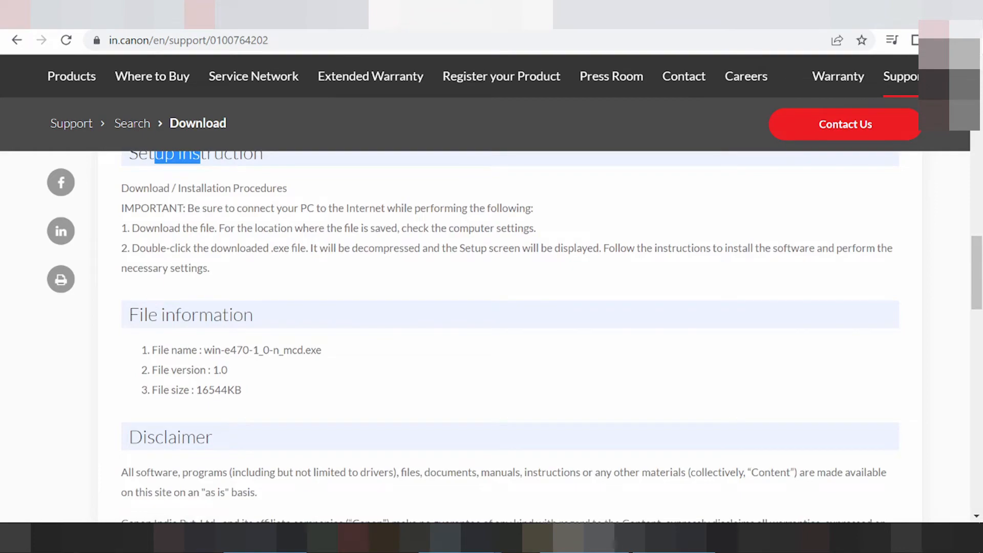
{"action": "scroll", "scroll_direction": "down", "scroll_amount": 3}
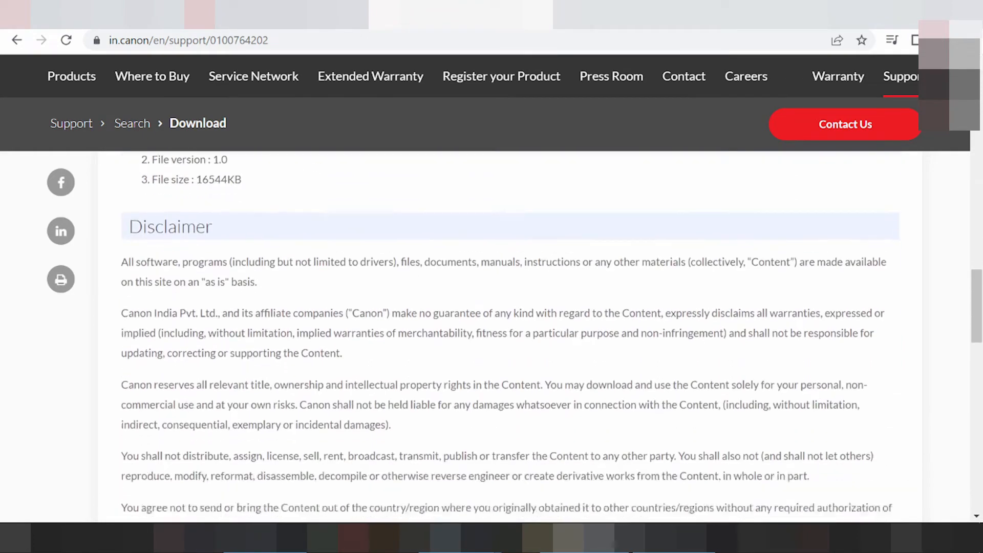
{"action": "scroll", "scroll_direction": "down", "scroll_amount": 3}
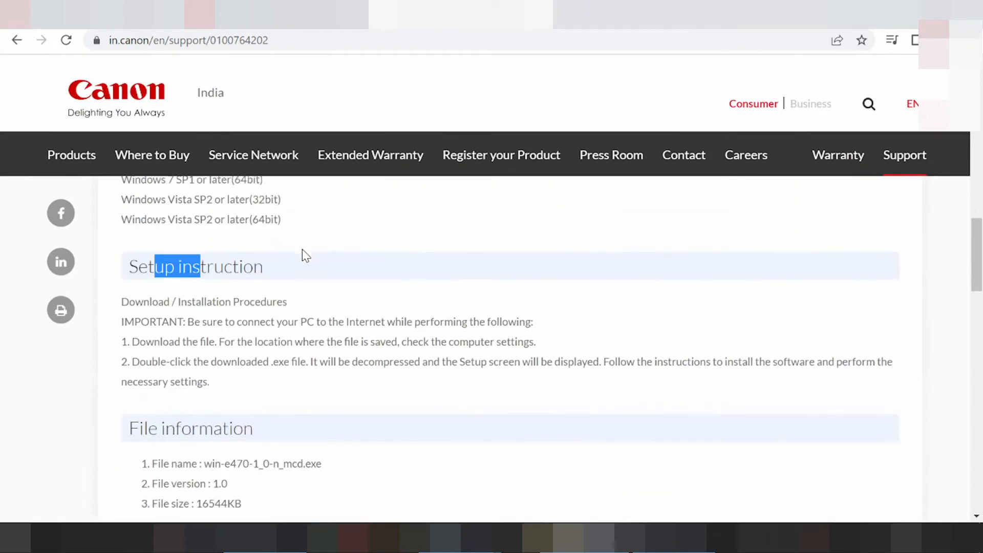
{"action": "scroll", "scroll_direction": "up", "scroll_amount": 3}
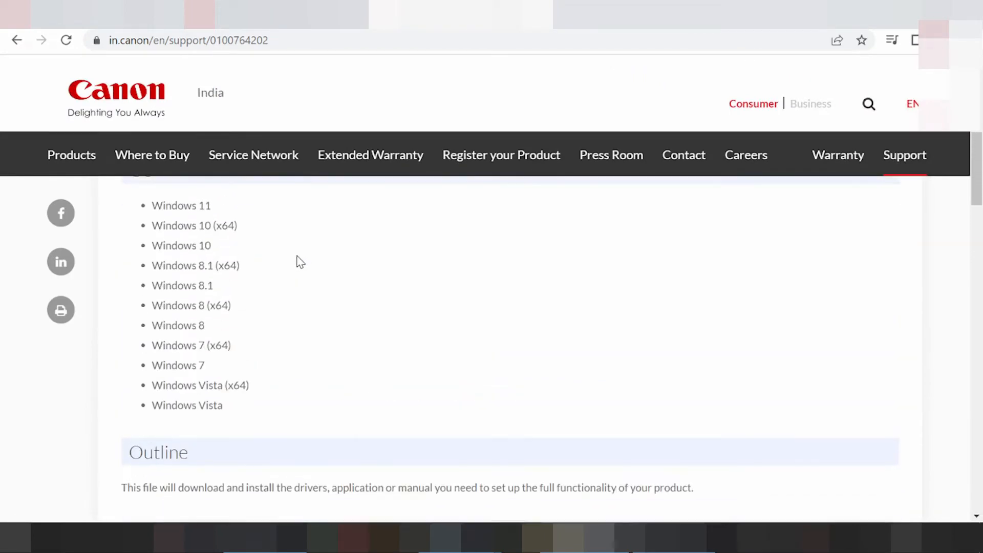
{"action": "scroll", "scroll_direction": "up", "scroll_amount": 3}
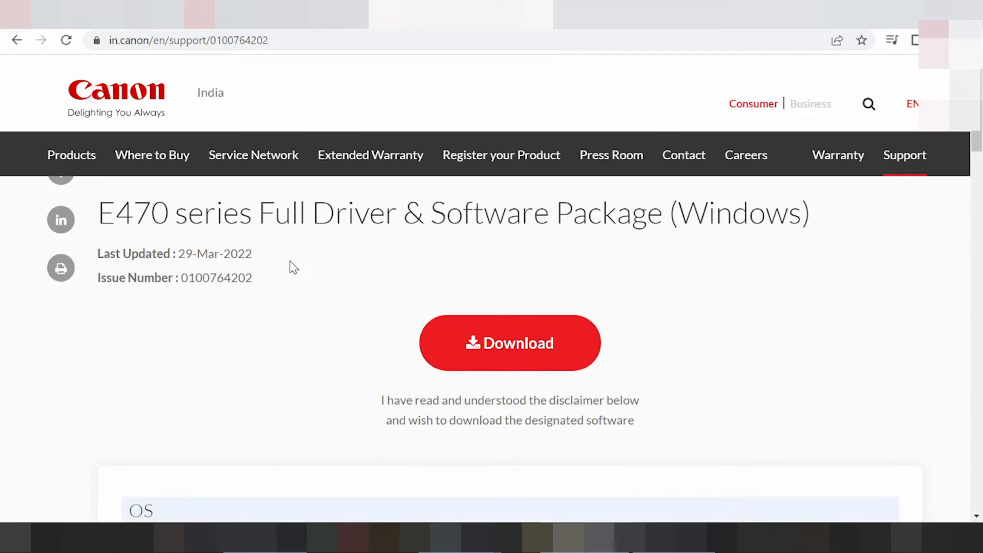
{"action": "scroll", "scroll_direction": "up", "scroll_amount": 3}
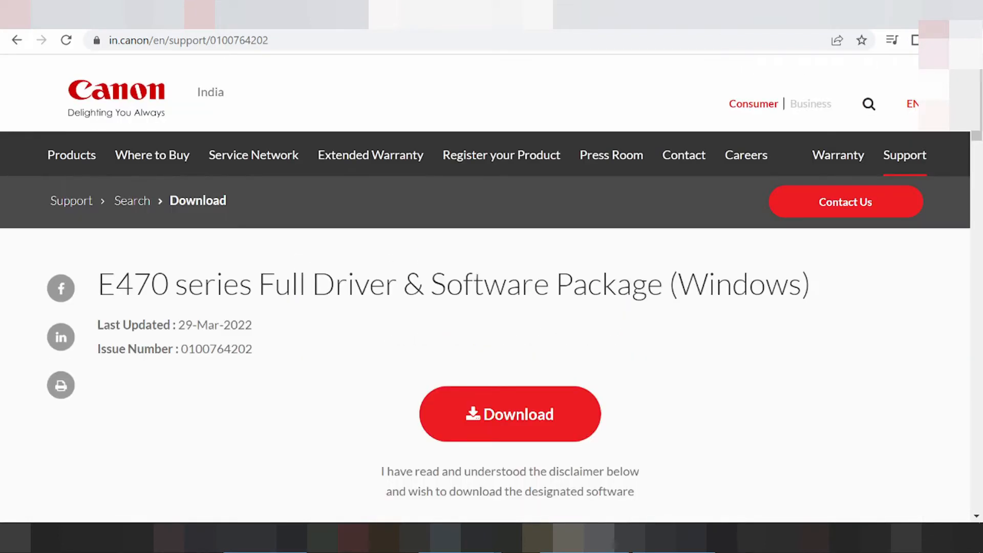
Step: Download win-e470-1_0-n_mcd.exe and open it from Chrome's download bar
{"action": "left_click", "coordinate": [509, 413]}
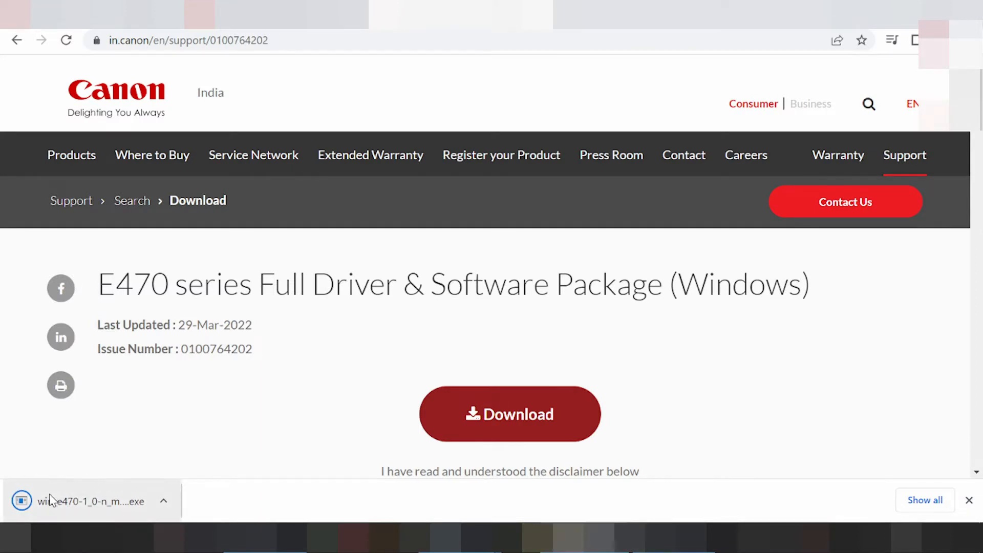
{"action": "left_click", "coordinate": [164, 501]}
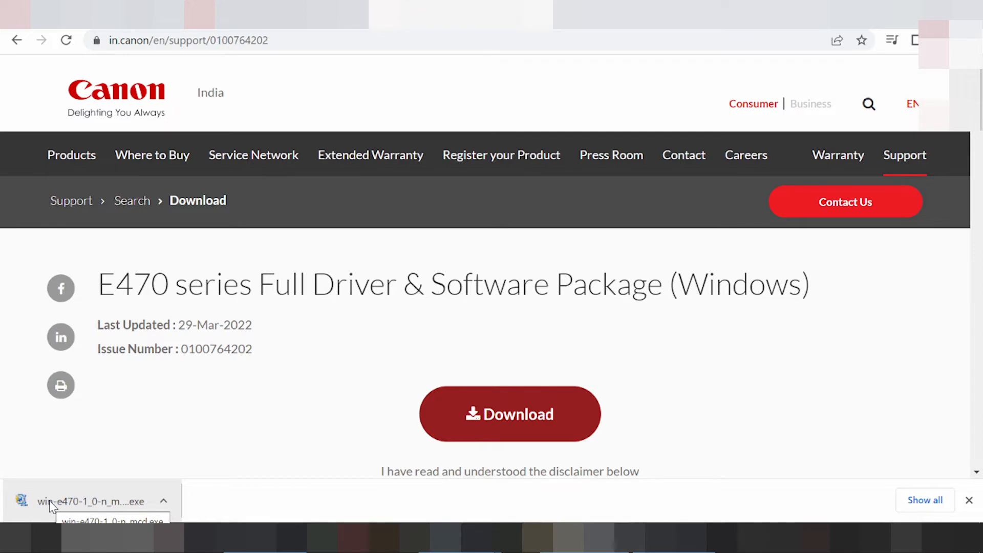
{"action": "mouse_move", "coordinate": [58, 498]}
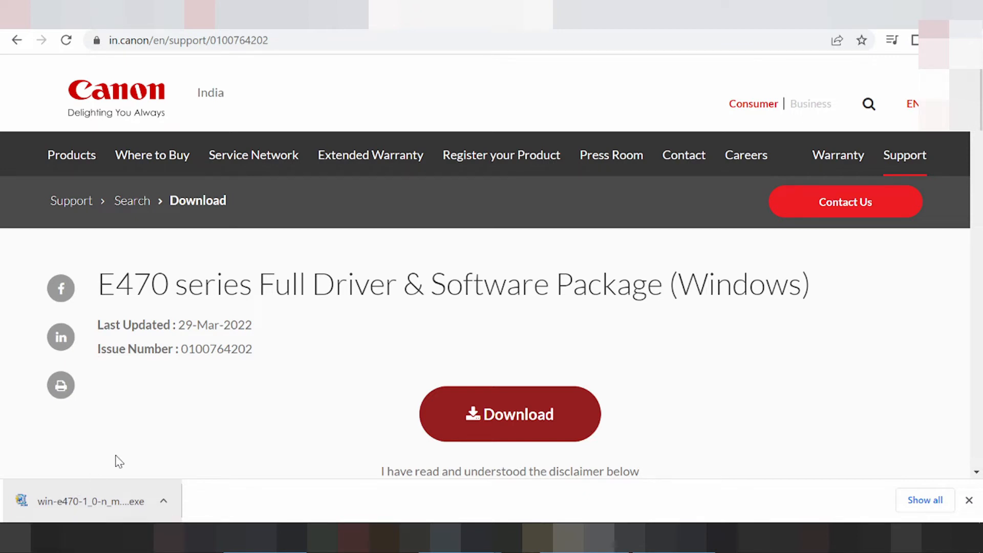
{"action": "mouse_move", "coordinate": [126, 149]}
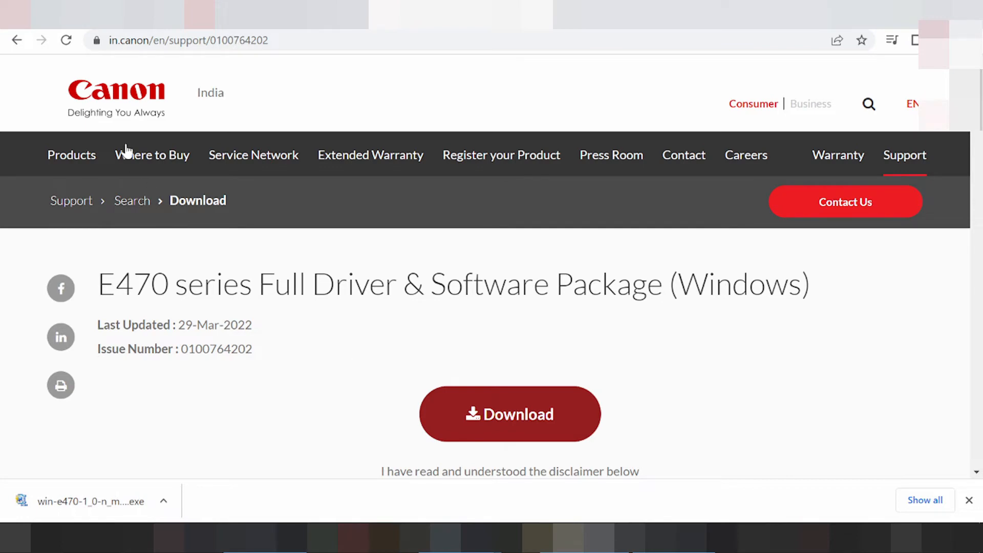
Step: Return to Google and search for 'canon pixma e477 driver mac'
{"action": "left_click", "coordinate": [17, 40]}
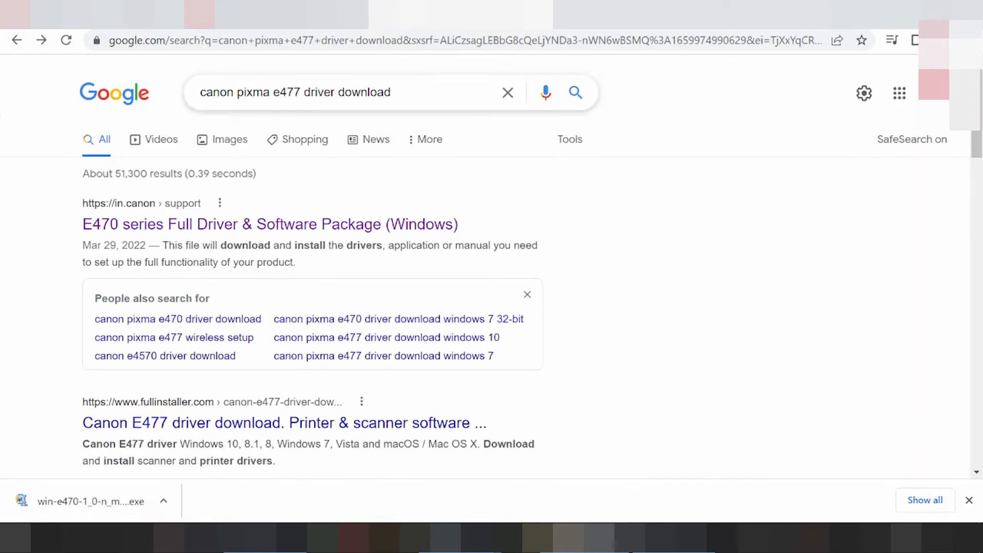
{"action": "left_click", "coordinate": [345, 92]}
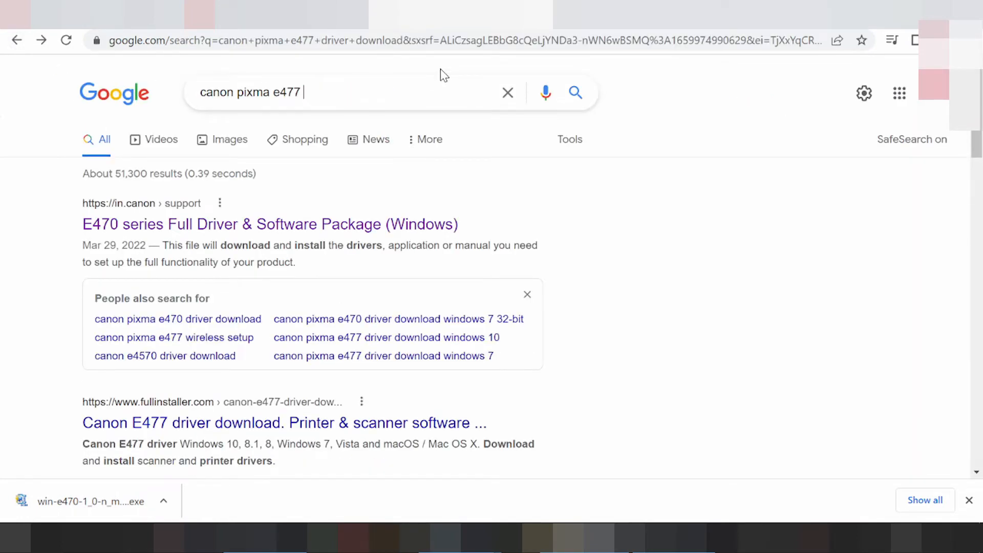
{"action": "type", "text": "dri"}
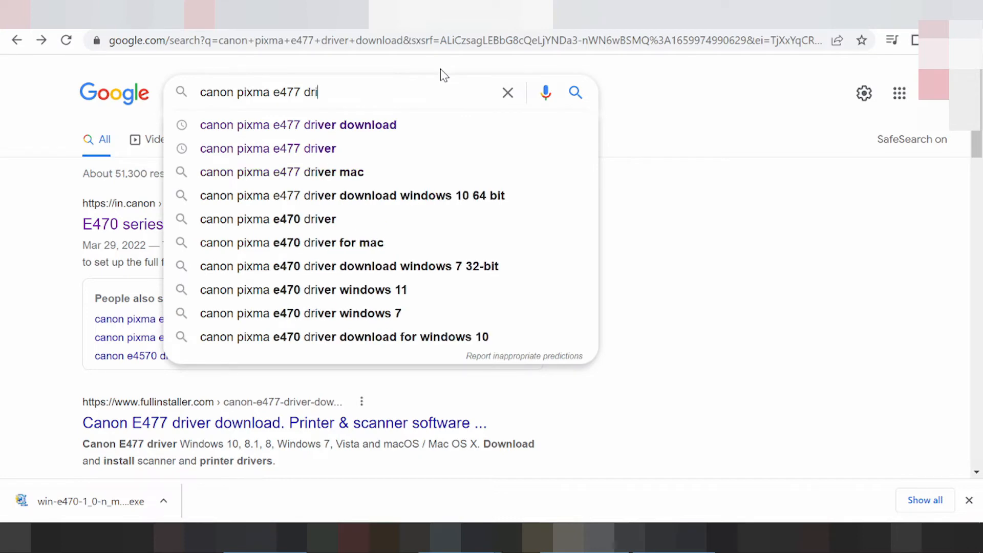
{"action": "left_click", "coordinate": [281, 172]}
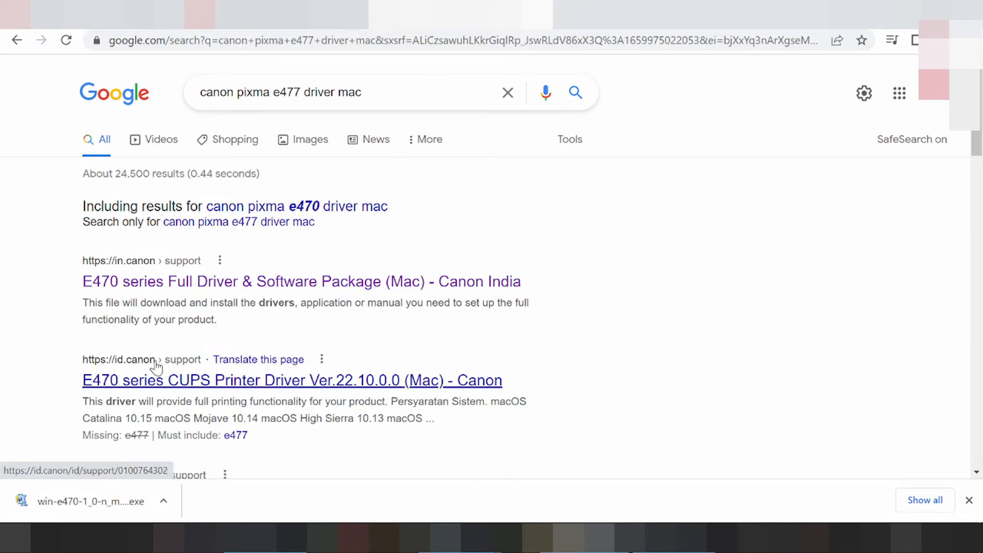
{"action": "mouse_move", "coordinate": [149, 281]}
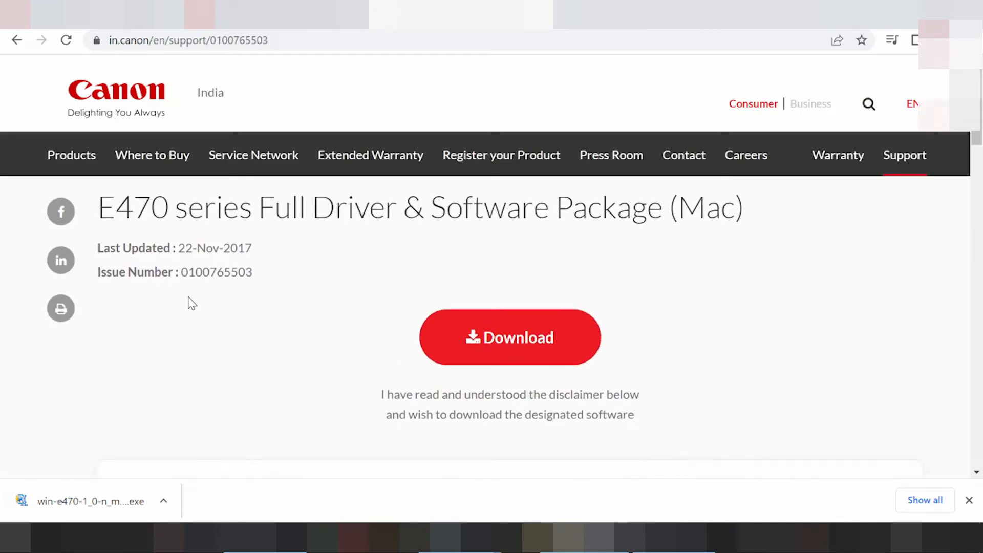
Step: Review the Mac package's OS, setup and file details, then return to results
{"action": "scroll", "scroll_direction": "down", "scroll_amount": 3}
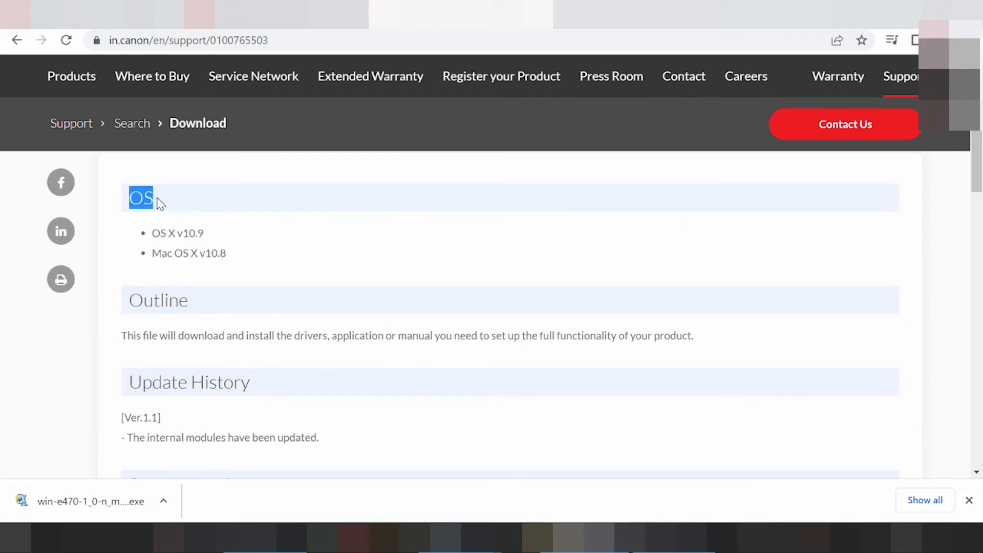
{"action": "scroll", "scroll_direction": "down", "scroll_amount": 3}
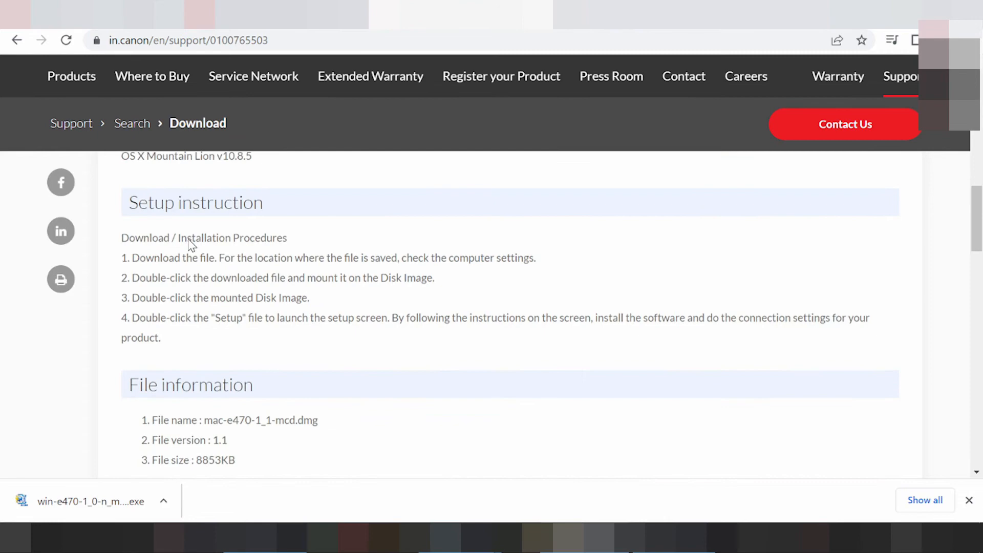
{"action": "scroll", "scroll_direction": "down", "scroll_amount": 3}
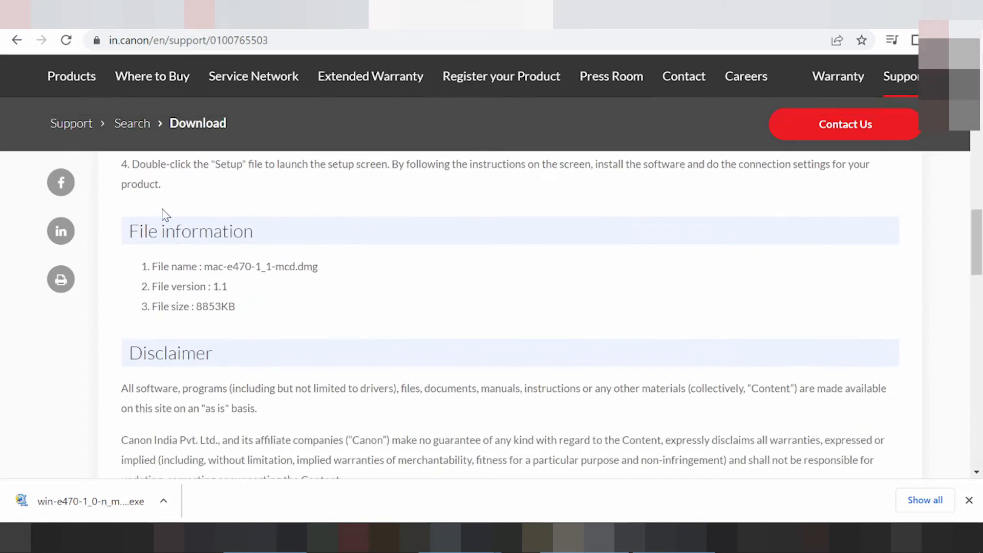
{"action": "scroll", "scroll_direction": "up", "scroll_amount": 3}
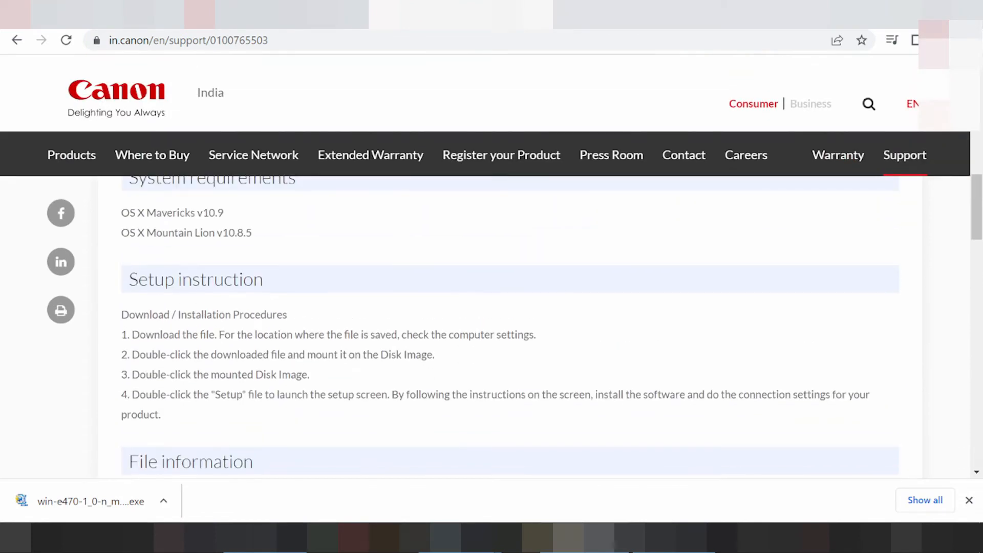
{"action": "left_click", "coordinate": [17, 40]}
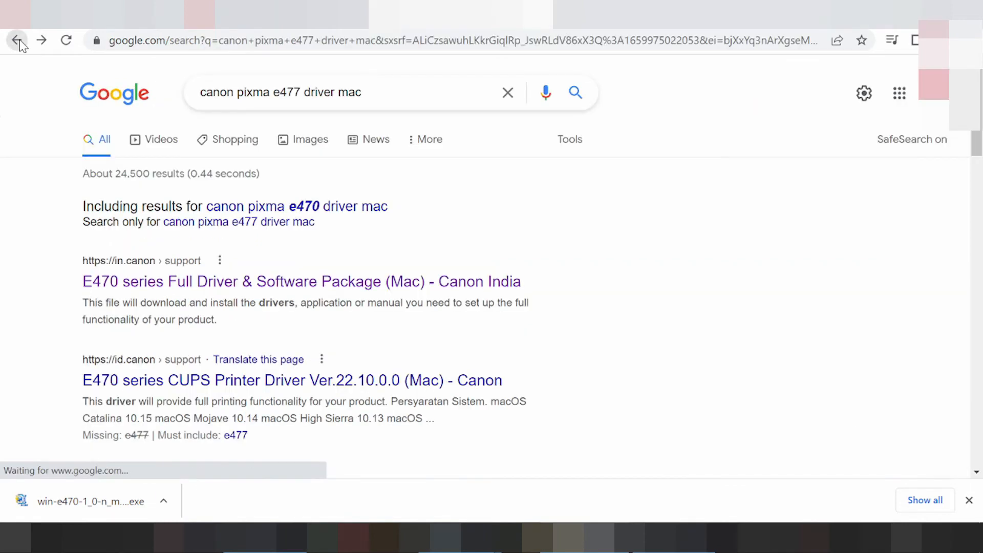
Step: Search 'canon pixma e477 driver mac 12' and open the E470 series CUPS Printer Driver page
{"action": "type", "text": "12"}
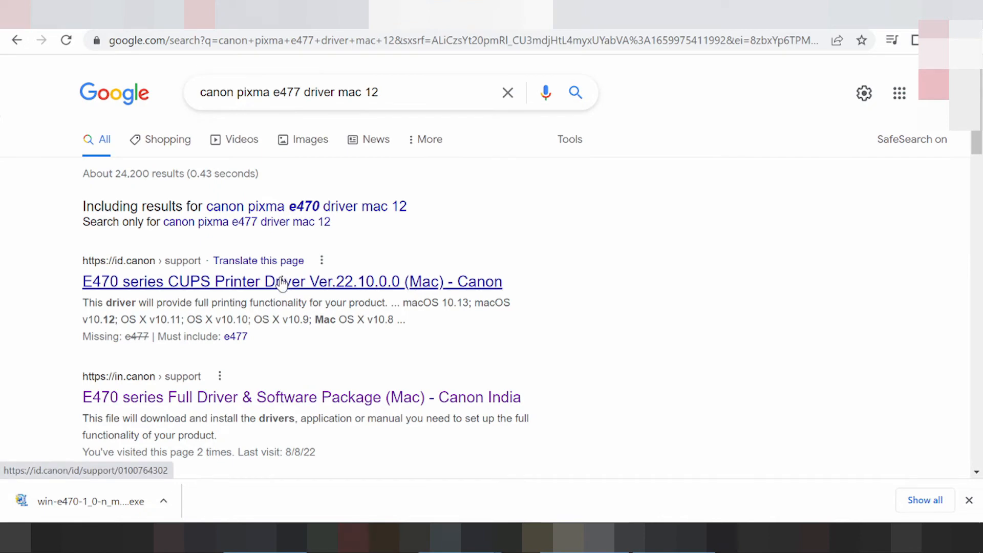
{"action": "left_click", "coordinate": [292, 281]}
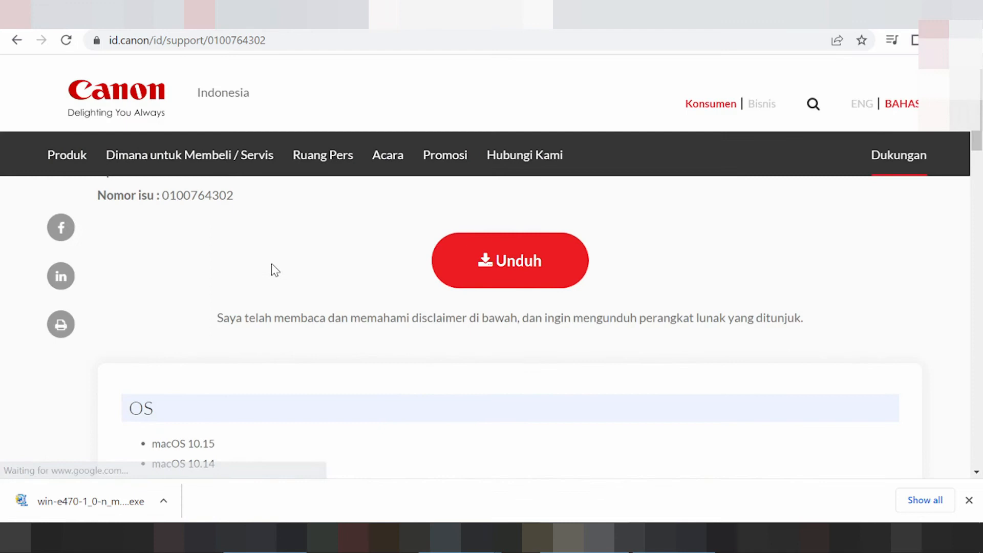
{"action": "scroll", "scroll_direction": "up", "scroll_amount": 3}
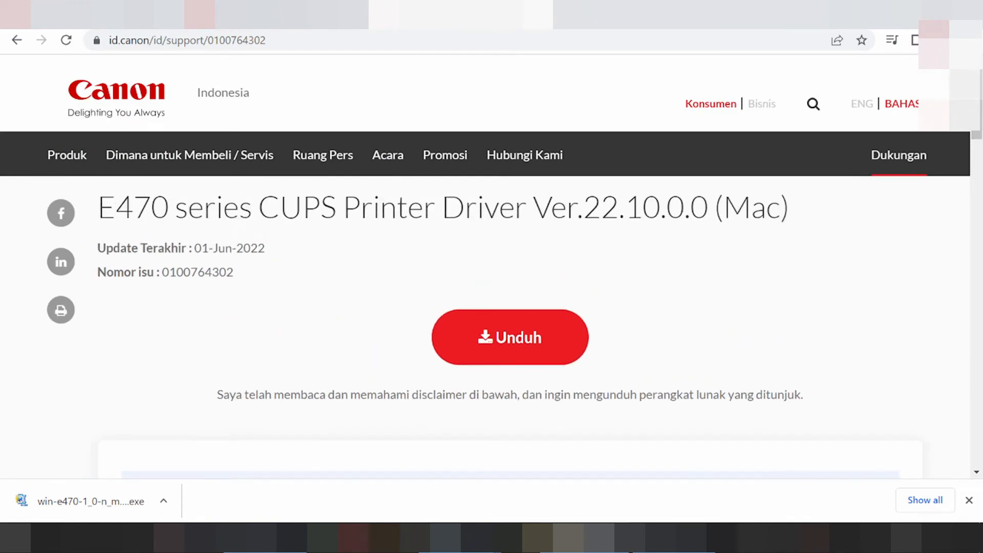
{"action": "scroll", "scroll_direction": "down", "scroll_amount": 3}
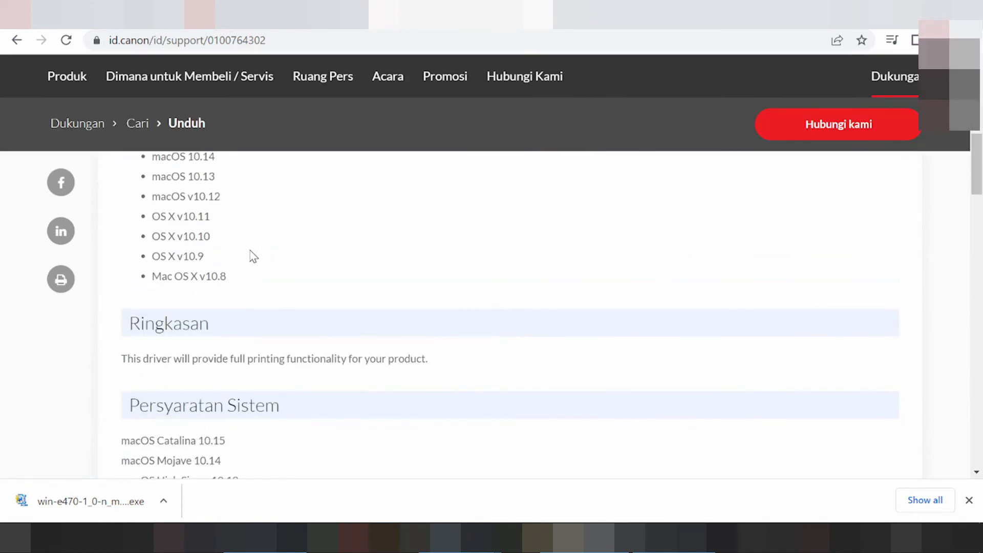
{"action": "scroll", "scroll_direction": "up", "scroll_amount": 3}
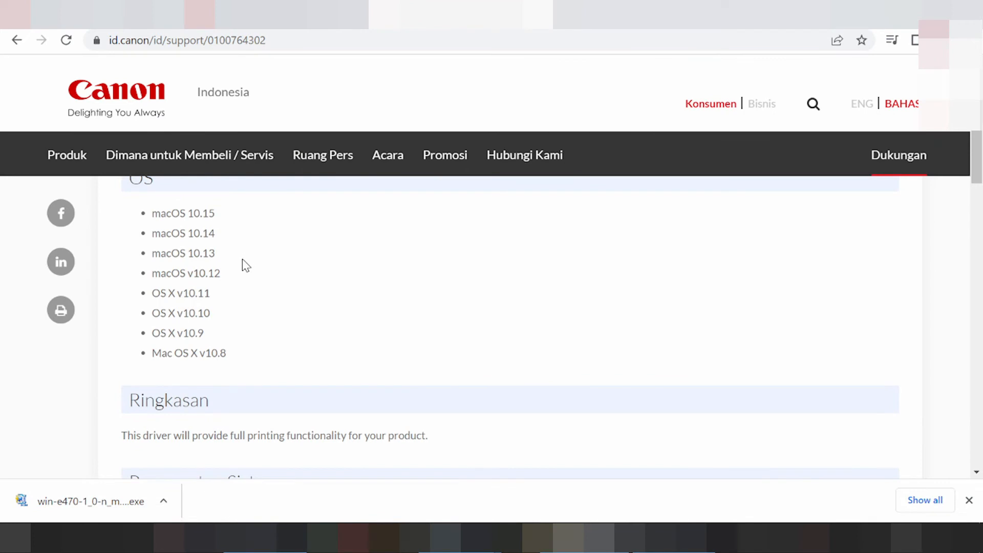
{"action": "scroll", "scroll_direction": "down", "scroll_amount": 3}
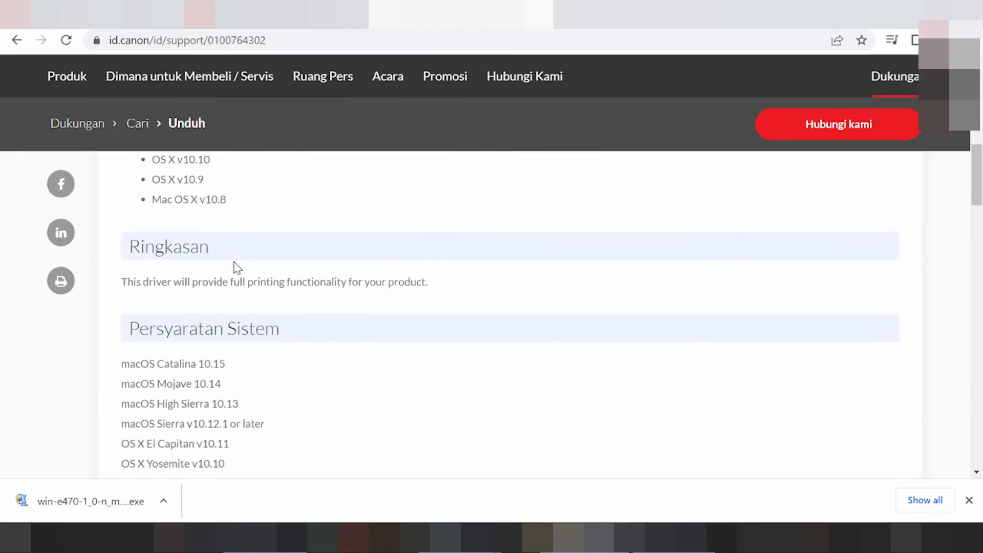
{"action": "scroll", "scroll_direction": "down", "scroll_amount": 3}
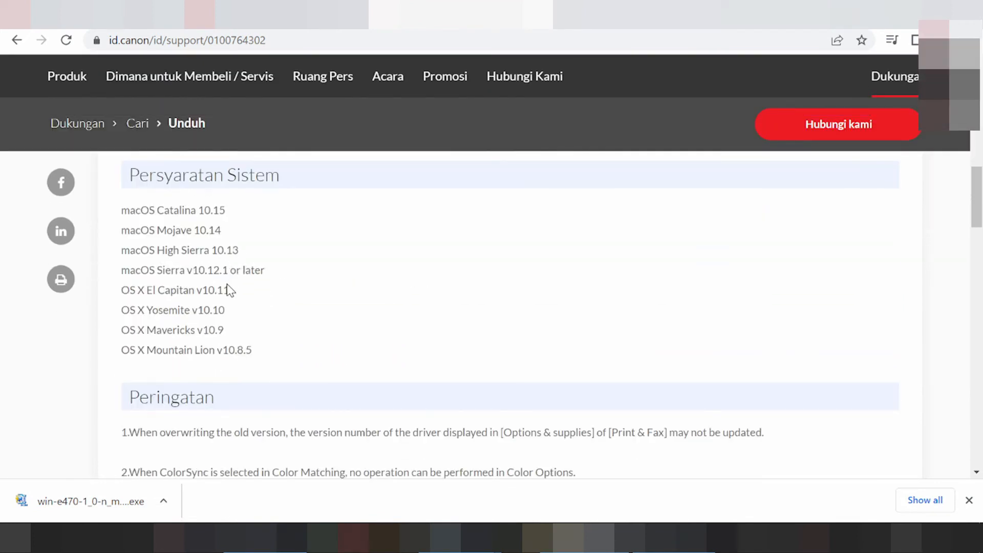
{"action": "scroll", "scroll_direction": "down", "scroll_amount": 3}
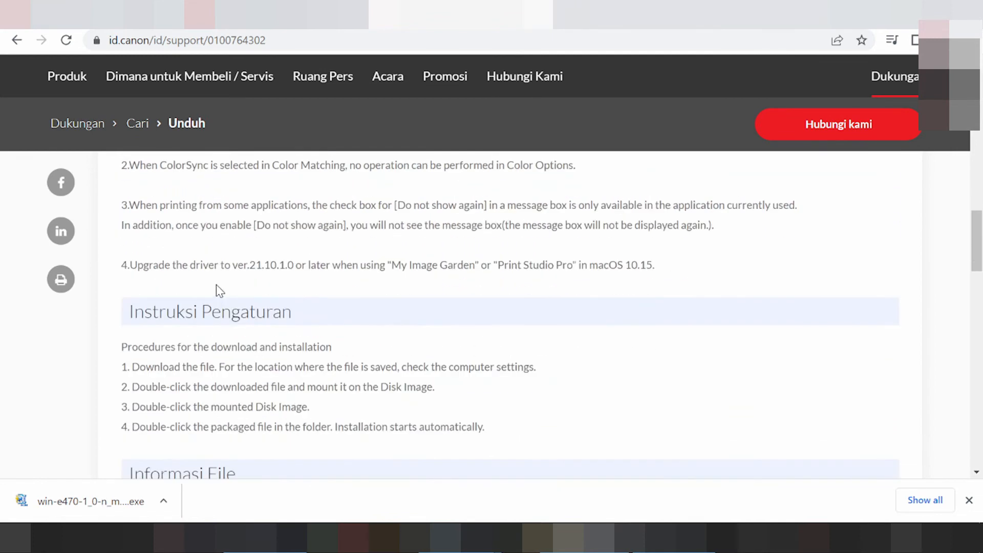
{"action": "scroll", "scroll_direction": "down", "scroll_amount": 3}
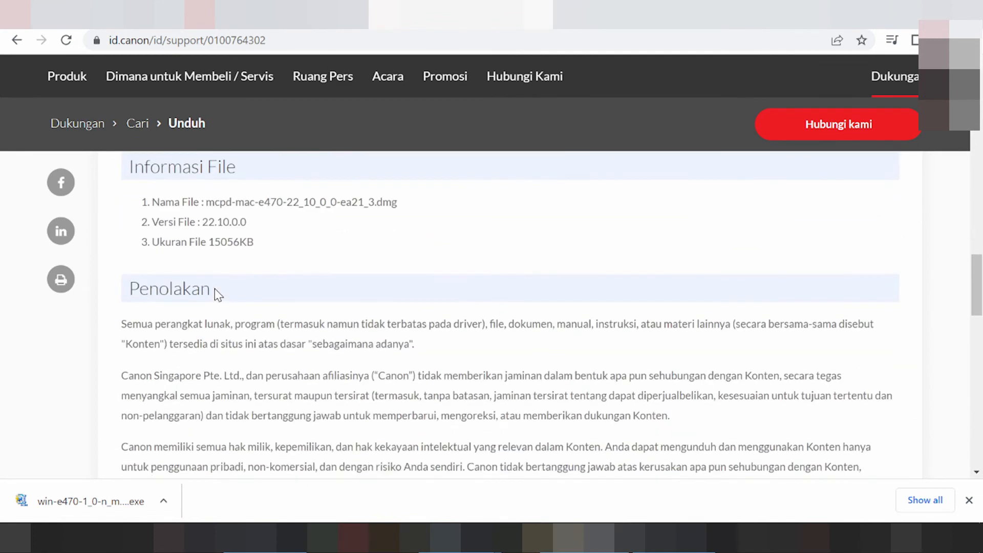
{"action": "scroll", "scroll_direction": "up", "scroll_amount": 3}
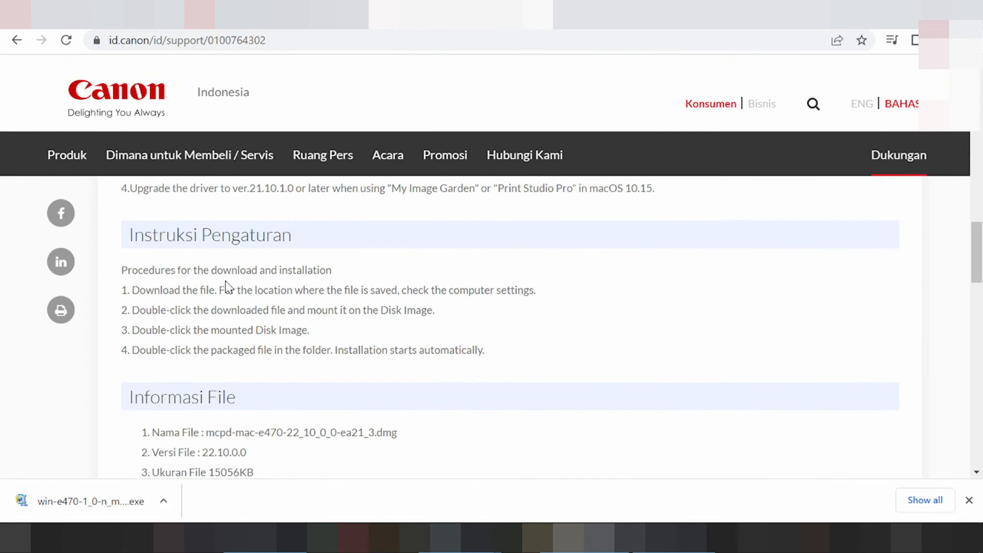
{"action": "mouse_move", "coordinate": [214, 264]}
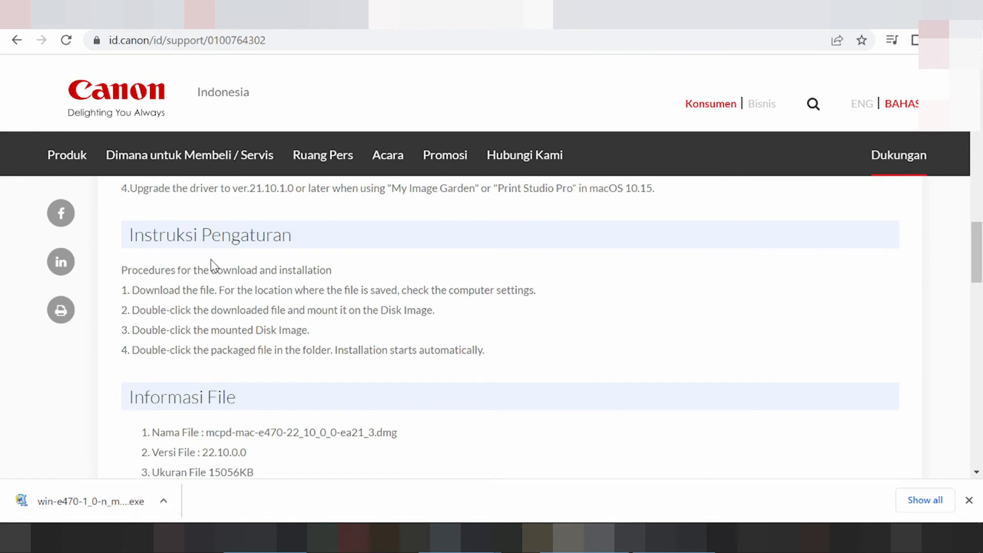
{"action": "scroll", "scroll_direction": "up", "scroll_amount": 3}
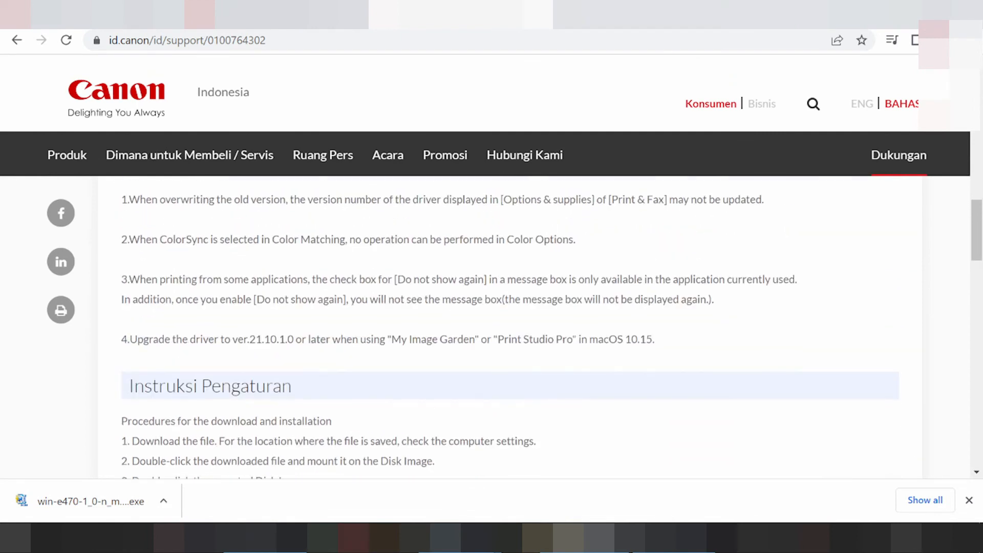
{"action": "scroll", "scroll_direction": "up", "scroll_amount": 3}
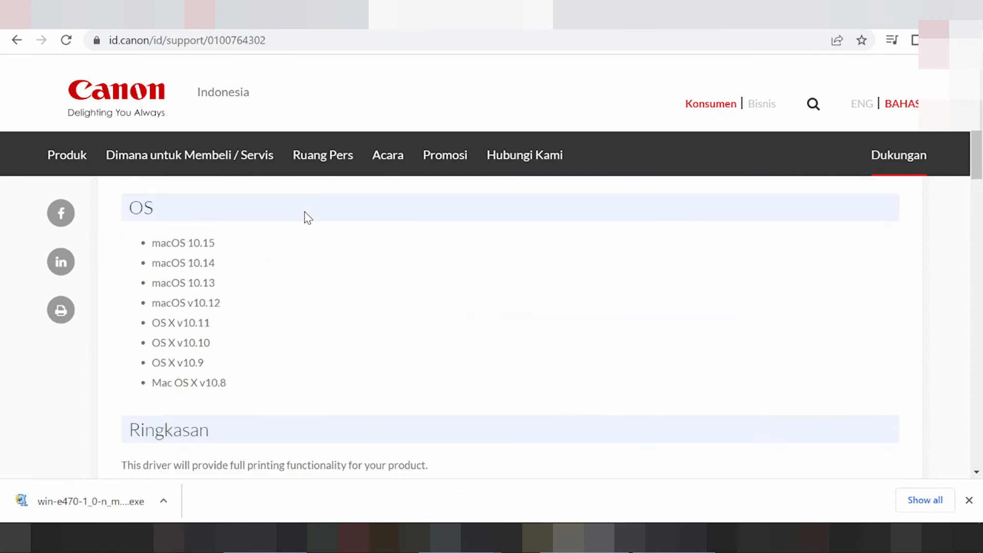
{"action": "scroll", "scroll_direction": "up", "scroll_amount": 3}
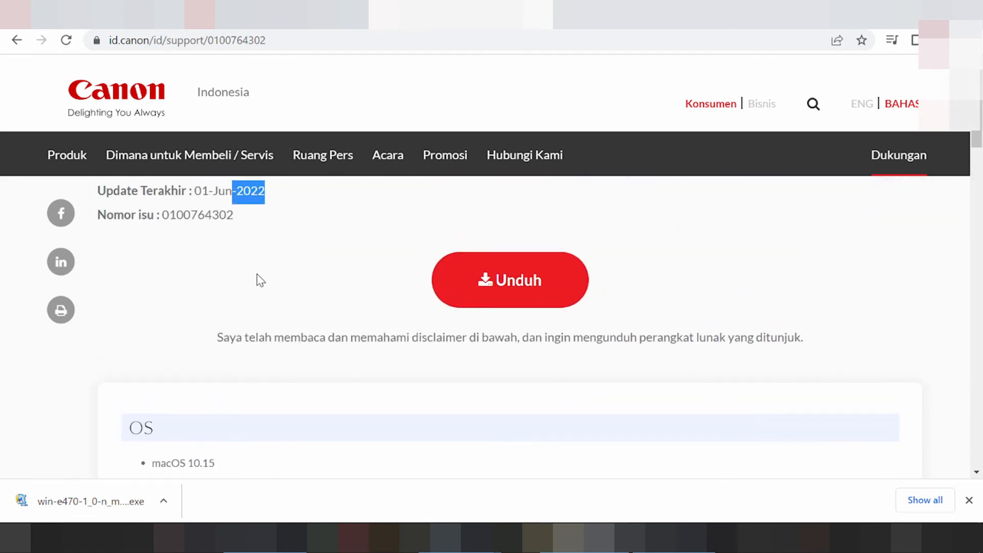
{"action": "scroll", "scroll_direction": "up", "scroll_amount": 3}
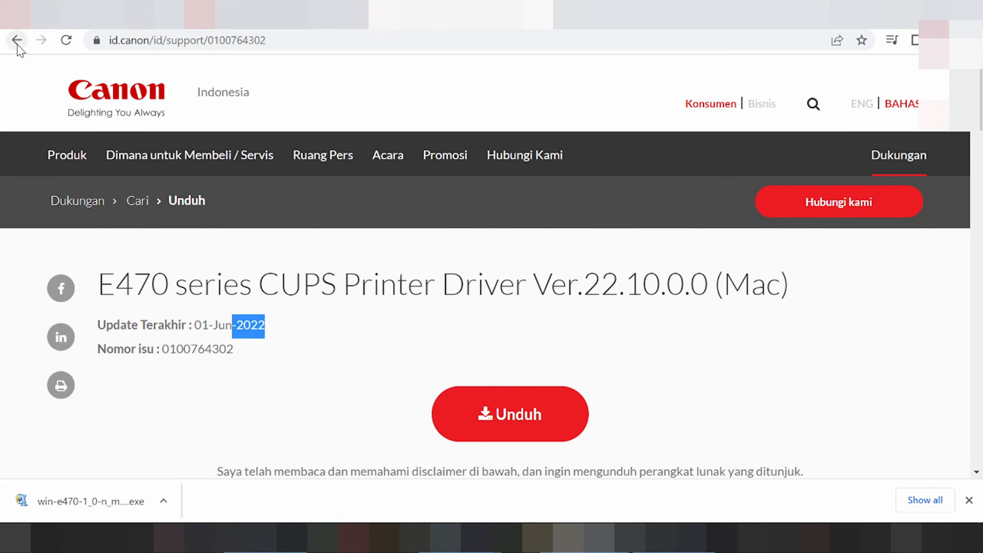
Step: Go back to the Google results for 'canon pixma e477 driver mac 12'
{"action": "left_click", "coordinate": [17, 40]}
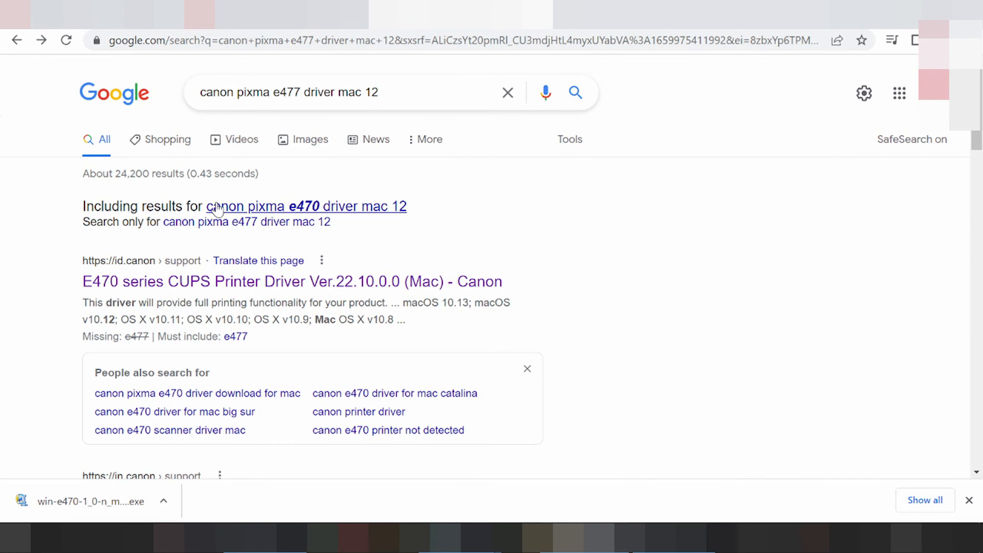
{"action": "mouse_move", "coordinate": [246, 274]}
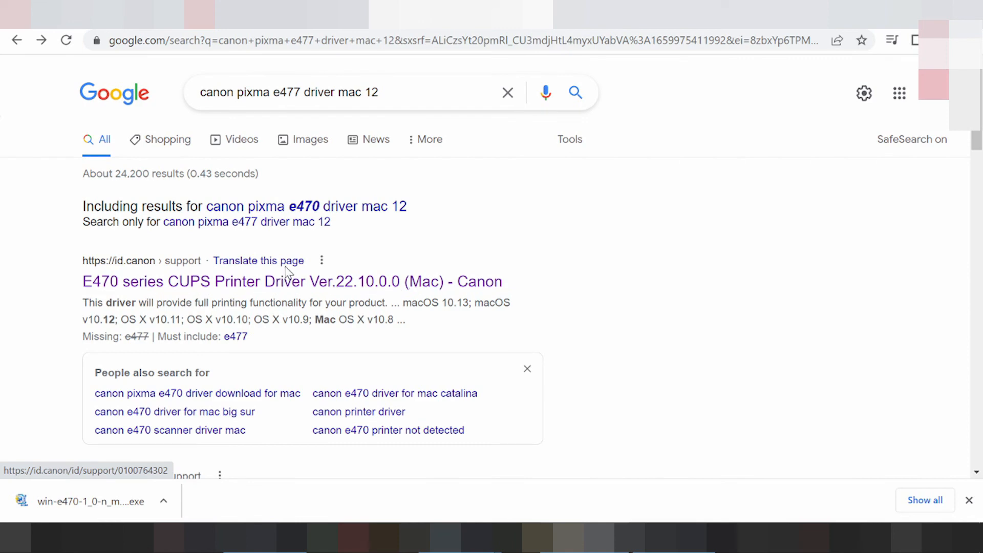
{"action": "mouse_move", "coordinate": [348, 263]}
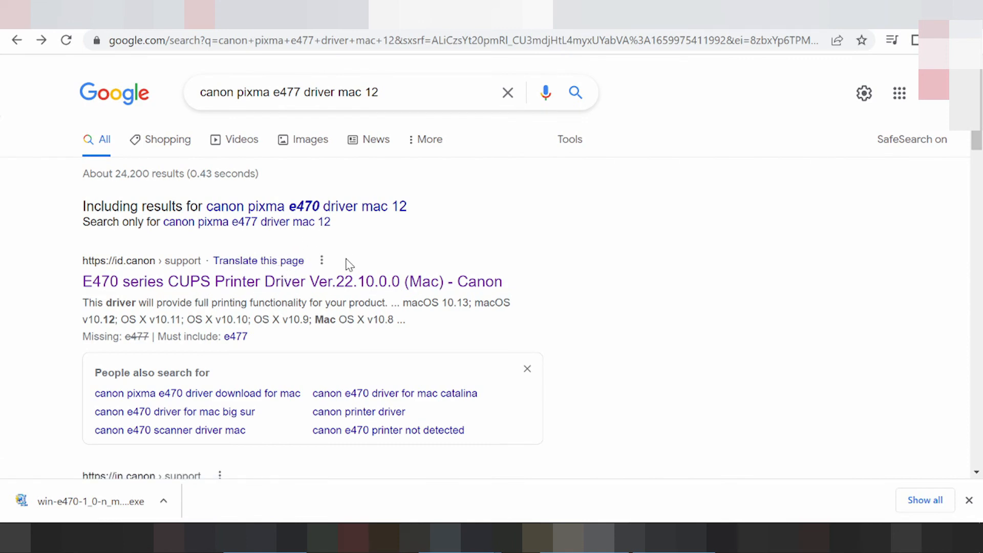
{"action": "mouse_move", "coordinate": [395, 229]}
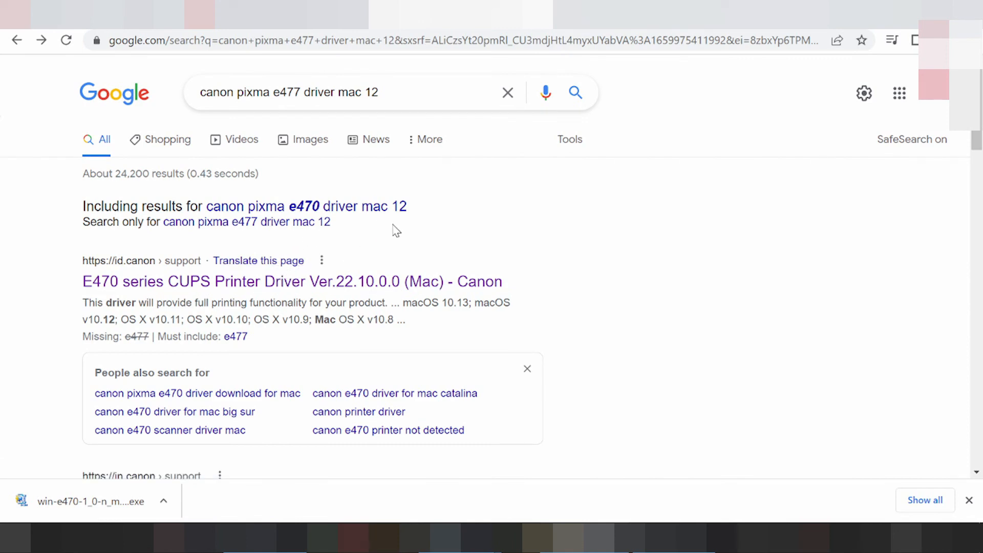